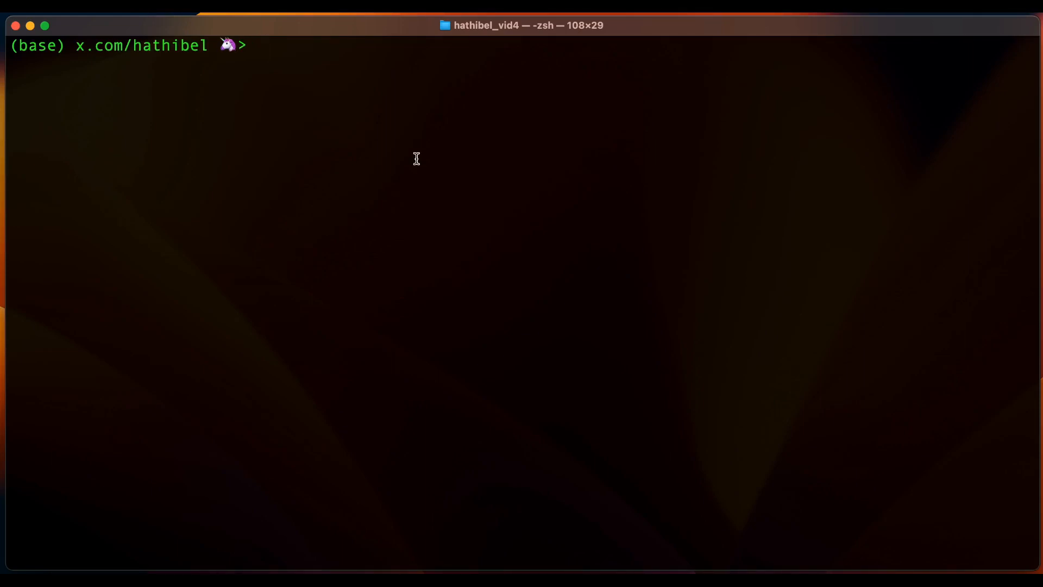
# Activate the tgrad conda environment, then start opening a new file ml.py in vi.
pyautogui.write('conda ac')
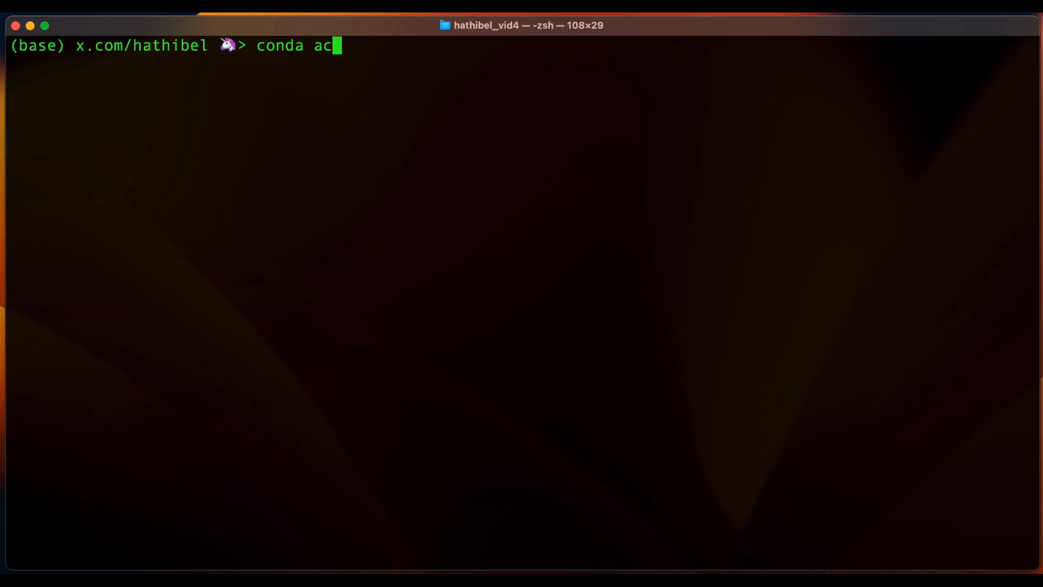
pyautogui.write('tivate')
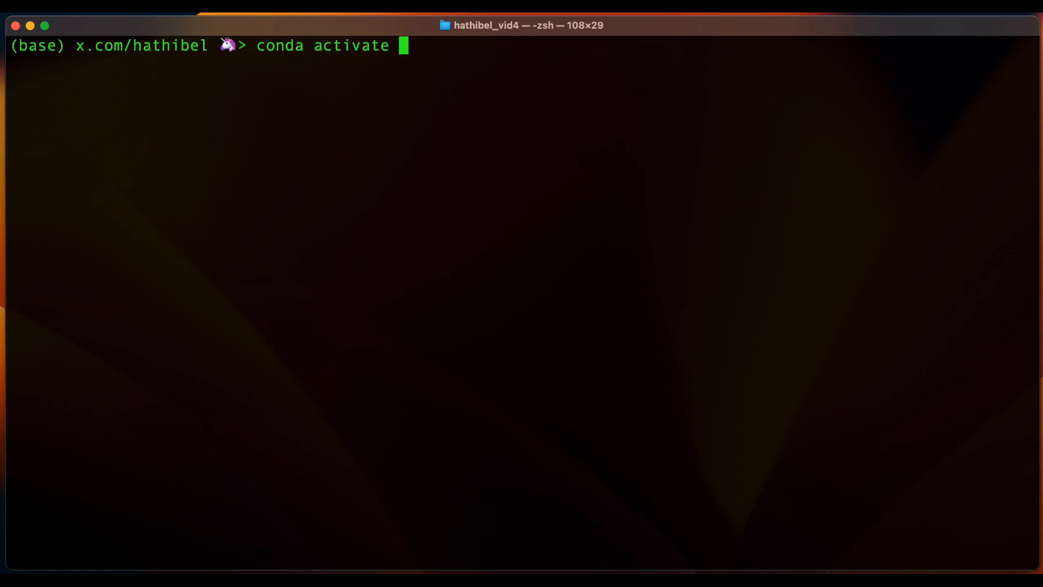
pyautogui.write('tgrad')
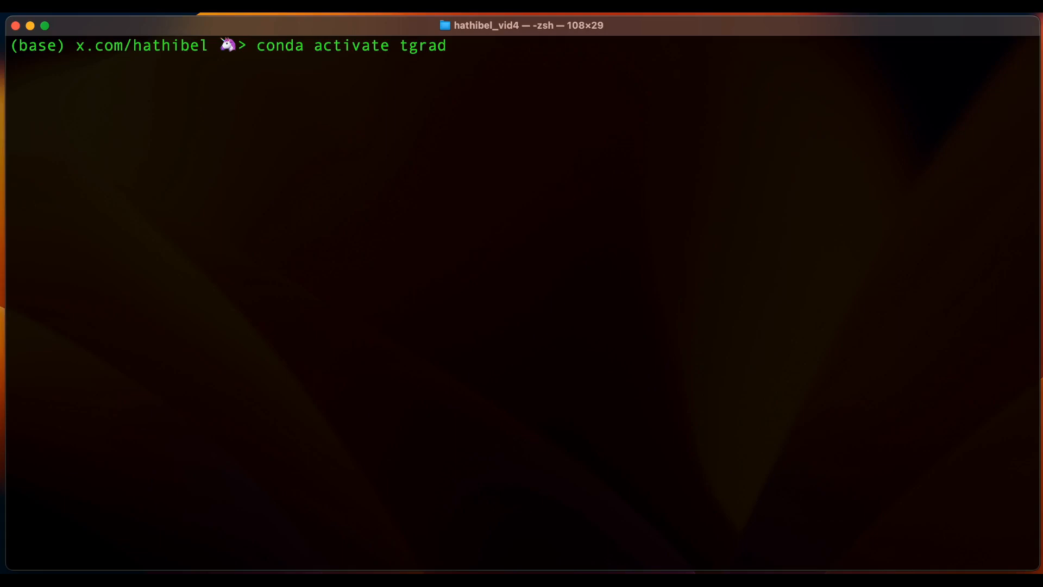
pyautogui.press('Return')
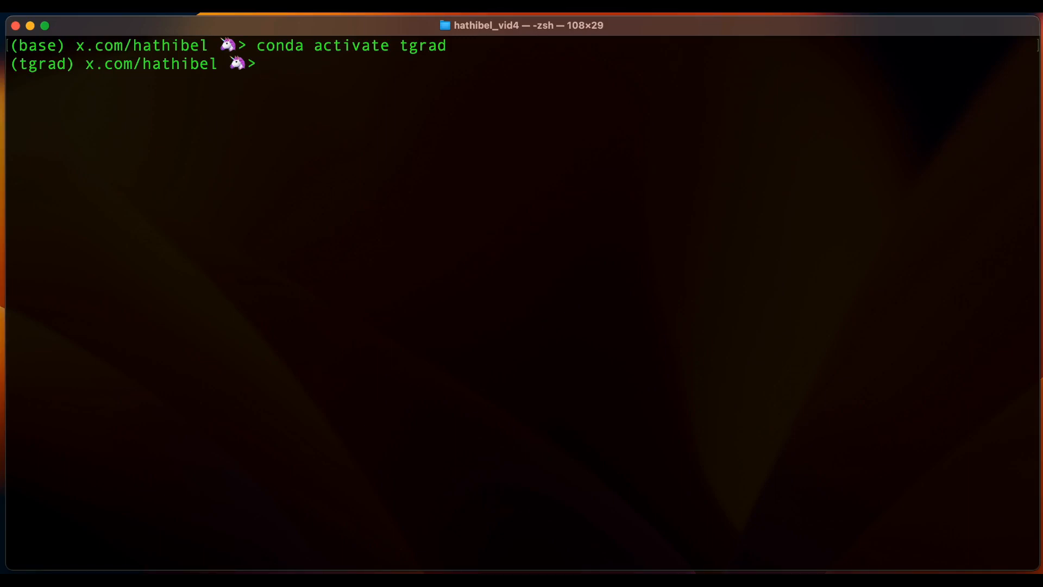
pyautogui.write('vi ml')
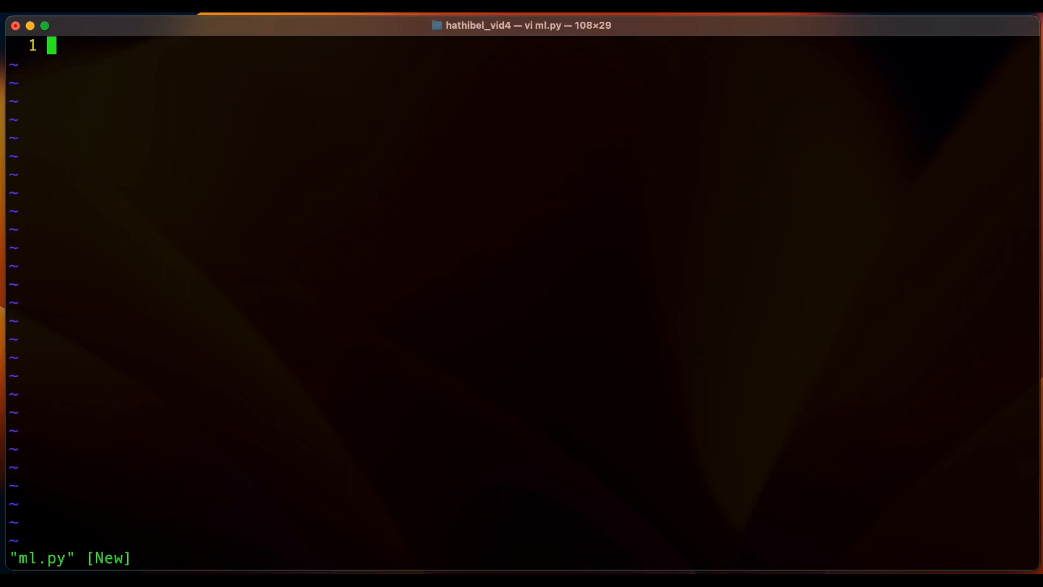
# Write the first line 'from tinygrad.tensor import Tensor' followed by a blank line.
pyautogui.press('i')
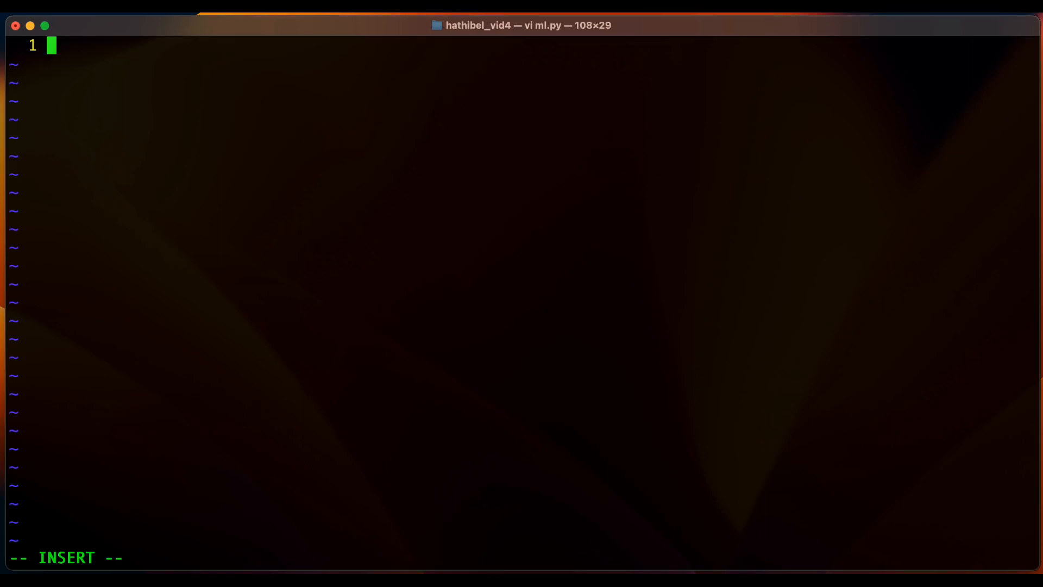
pyautogui.write('f')
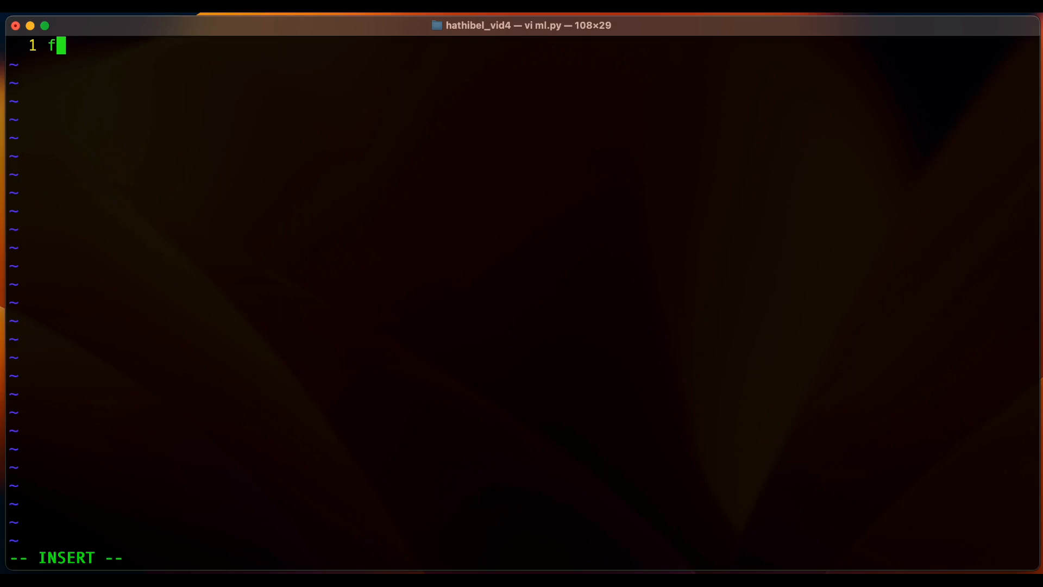
pyautogui.write('rom tinygr')
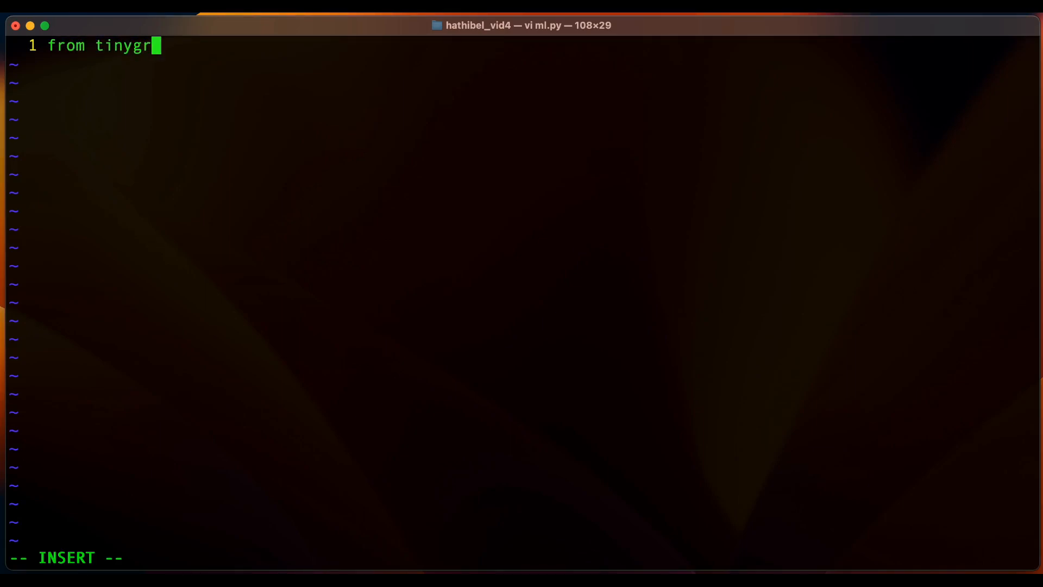
pyautogui.write('ad.tensor imop')
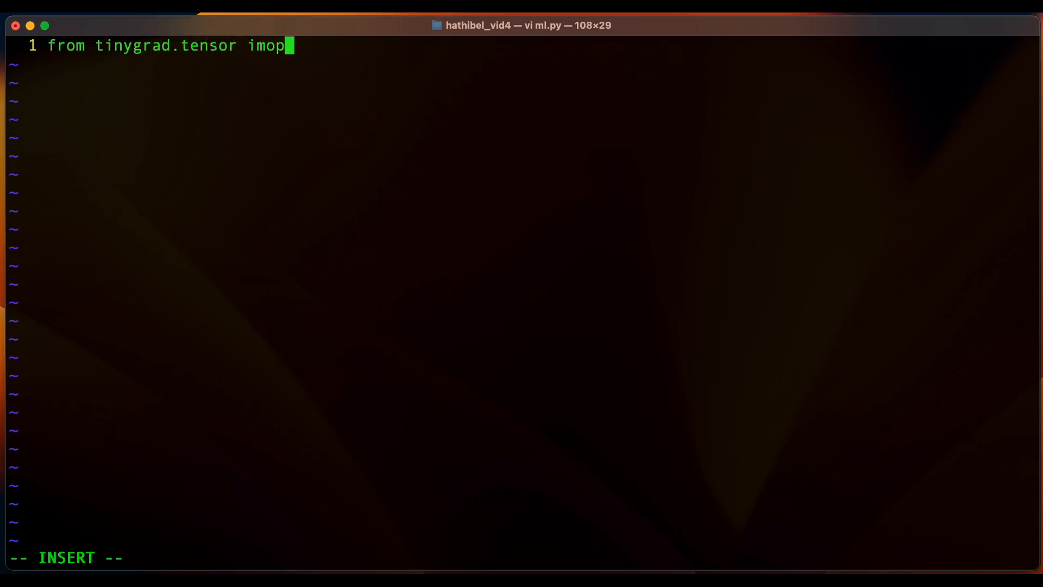
pyautogui.write('rt Tensor')
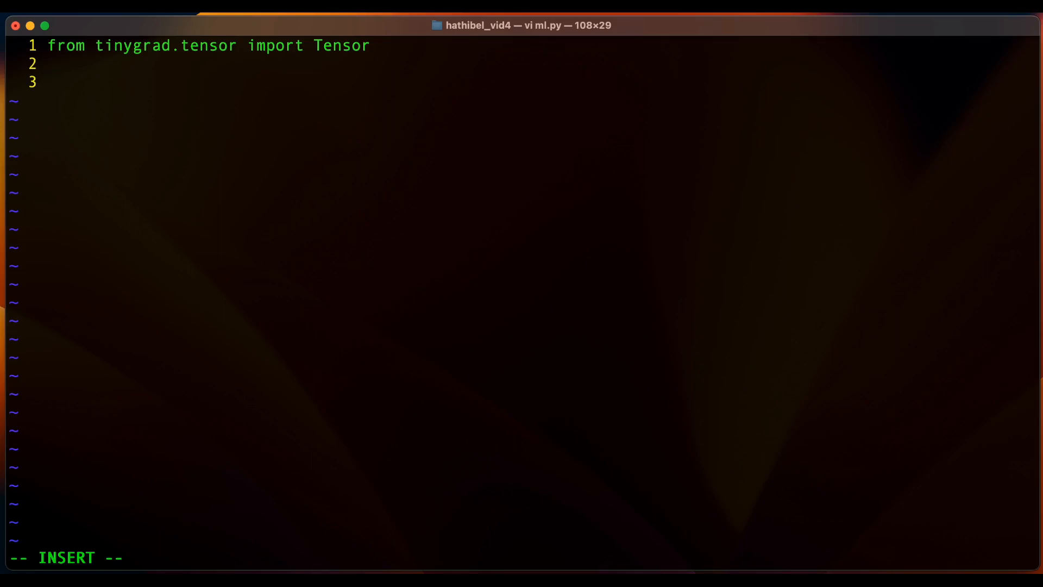
# Define x = Tensor.arange(1, 10).reshape((3, 3)) on line 3.
pyautogui.write('x')
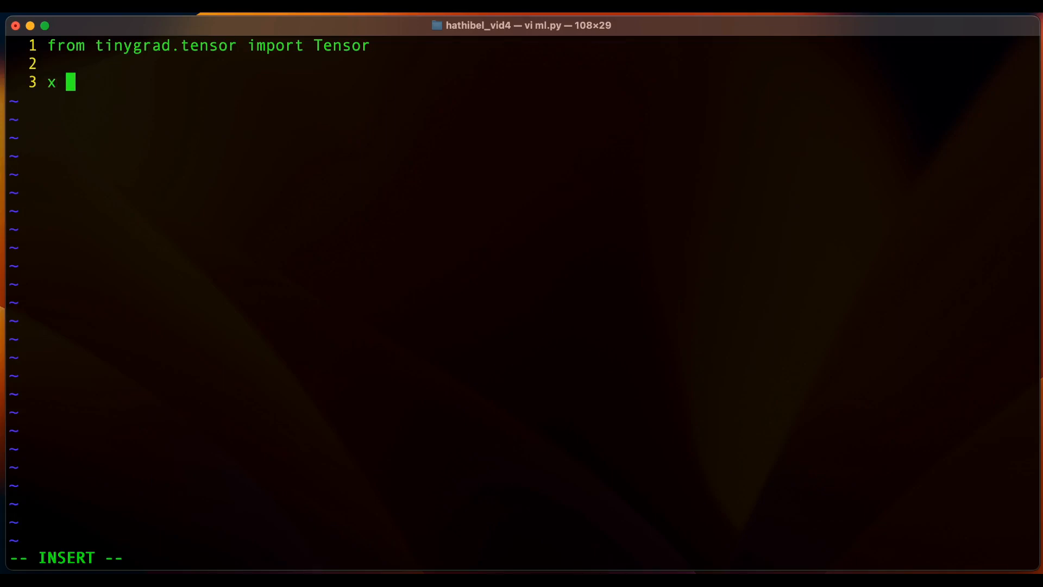
pyautogui.write('= Tensor')
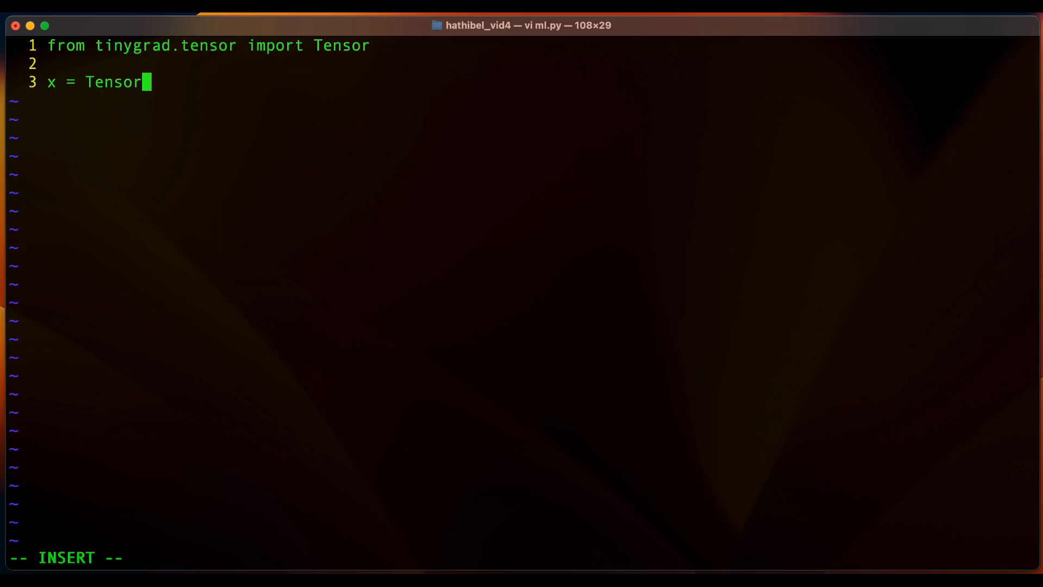
pyautogui.write('.')
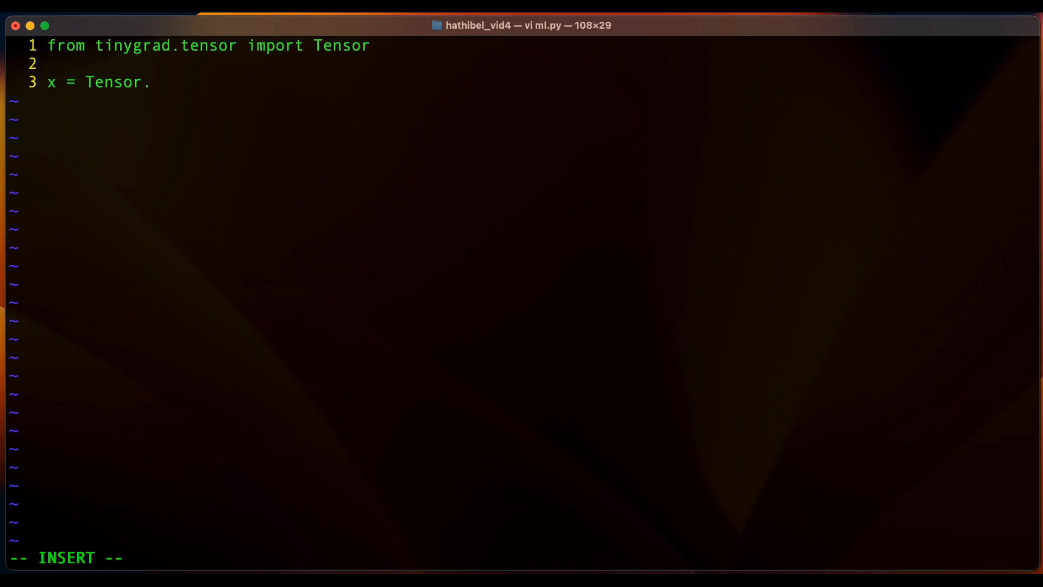
pyautogui.write('arange(')
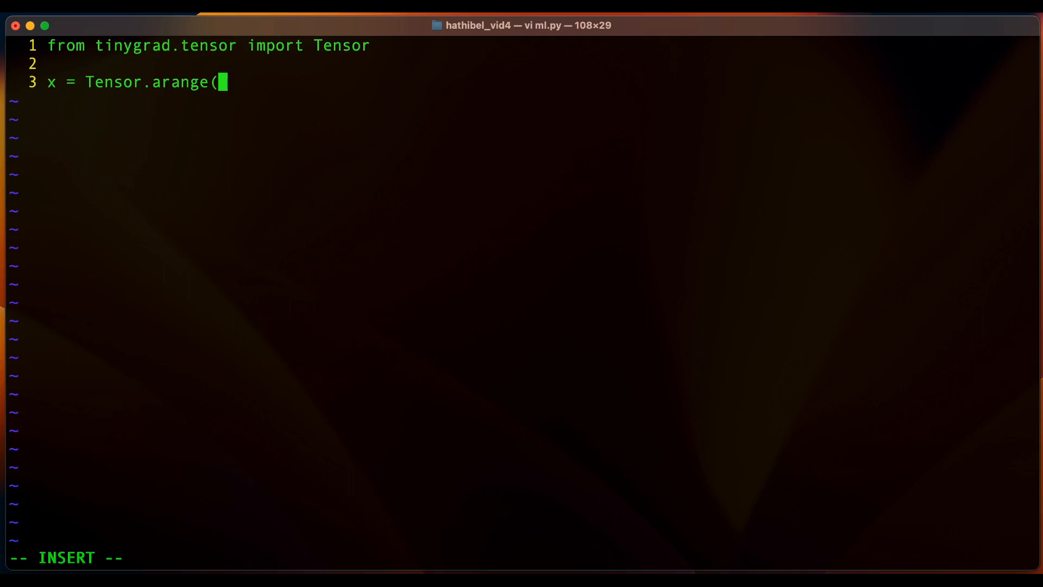
pyautogui.write('1,')
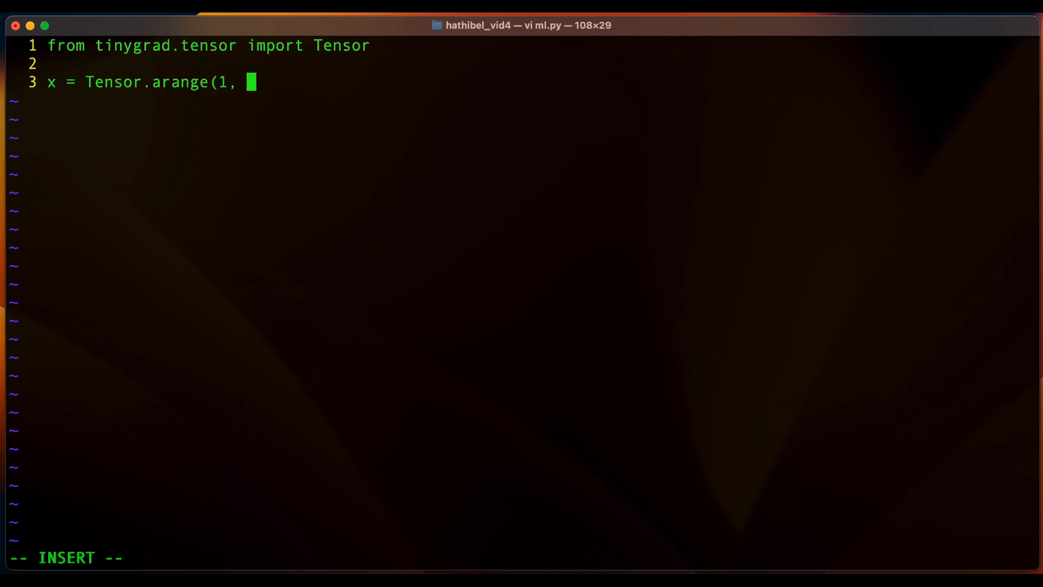
pyautogui.write('10)')
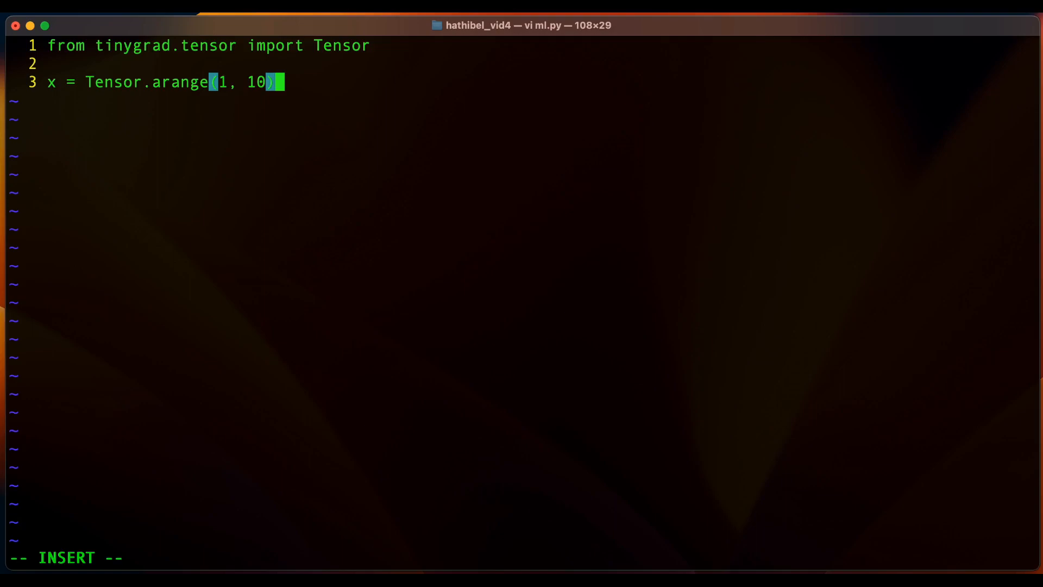
pyautogui.write('.re')
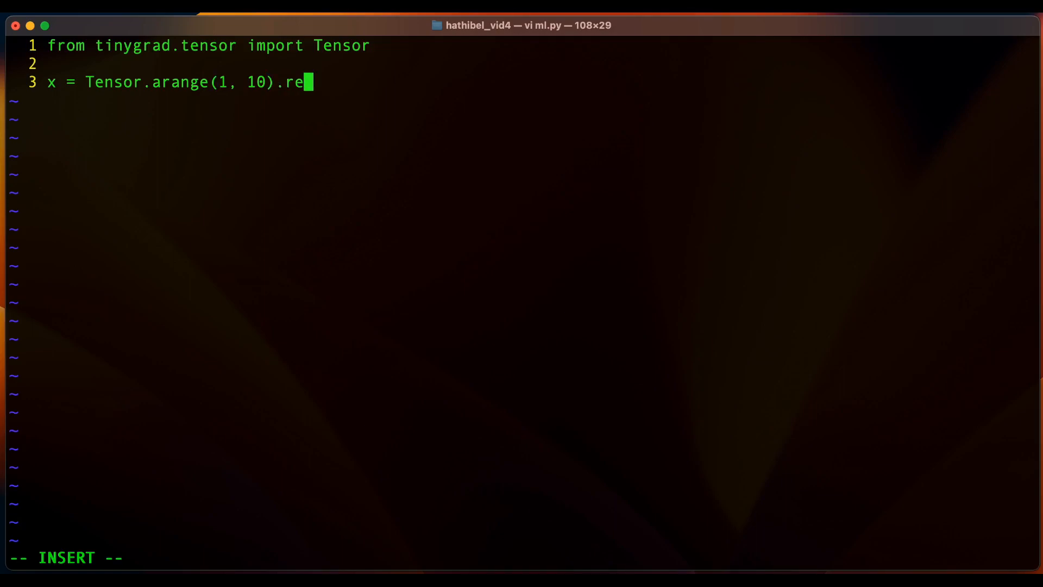
pyautogui.write('shape(')
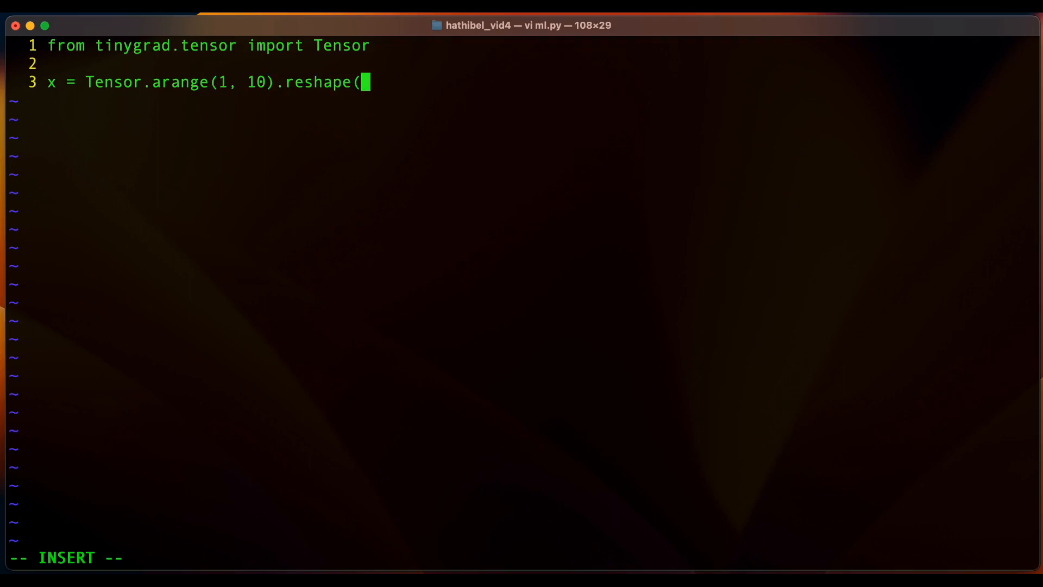
pyautogui.write('(3, 3))')
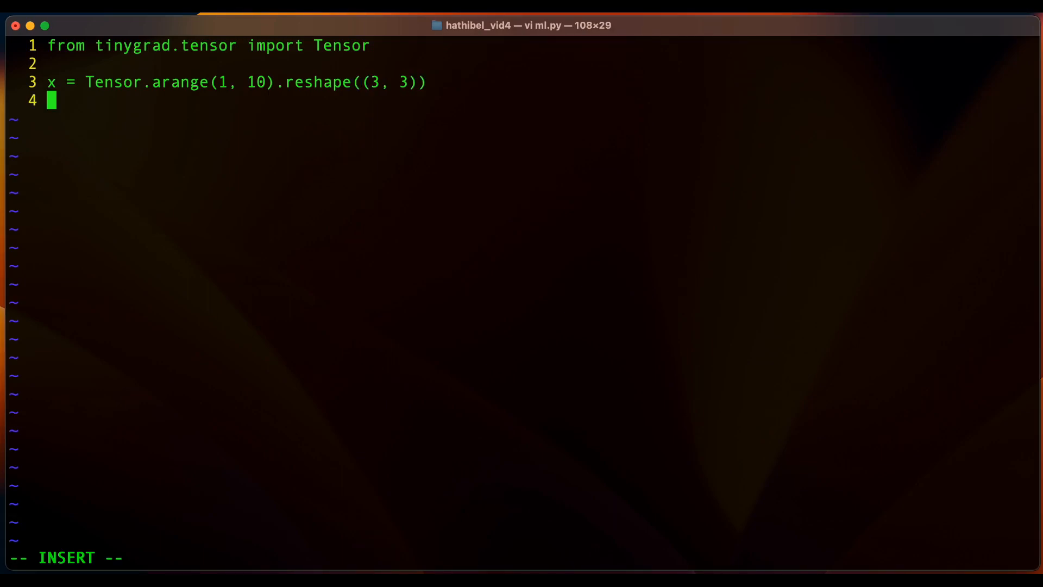
# Define y = Tensor.arange(10, 19).reshape((3, 3)) on line 4, followed by blank lines.
pyautogui.write('y =')
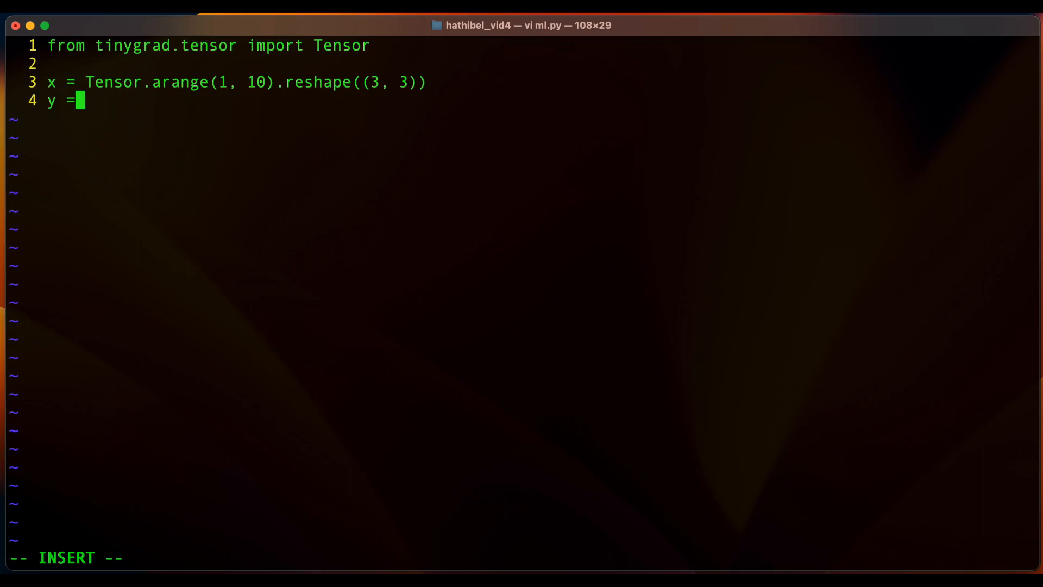
pyautogui.write('Tensor.a')
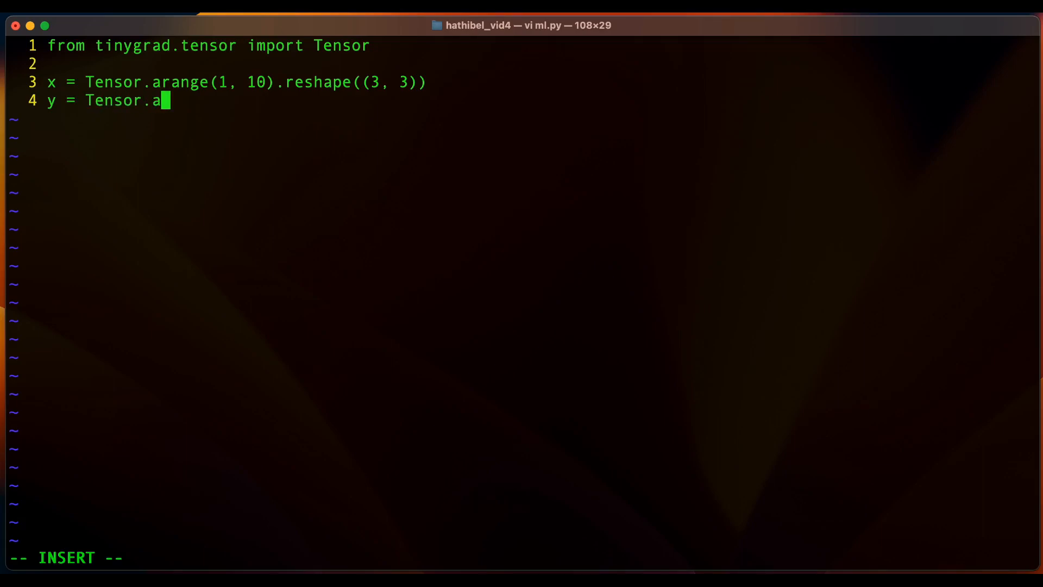
pyautogui.write('range(')
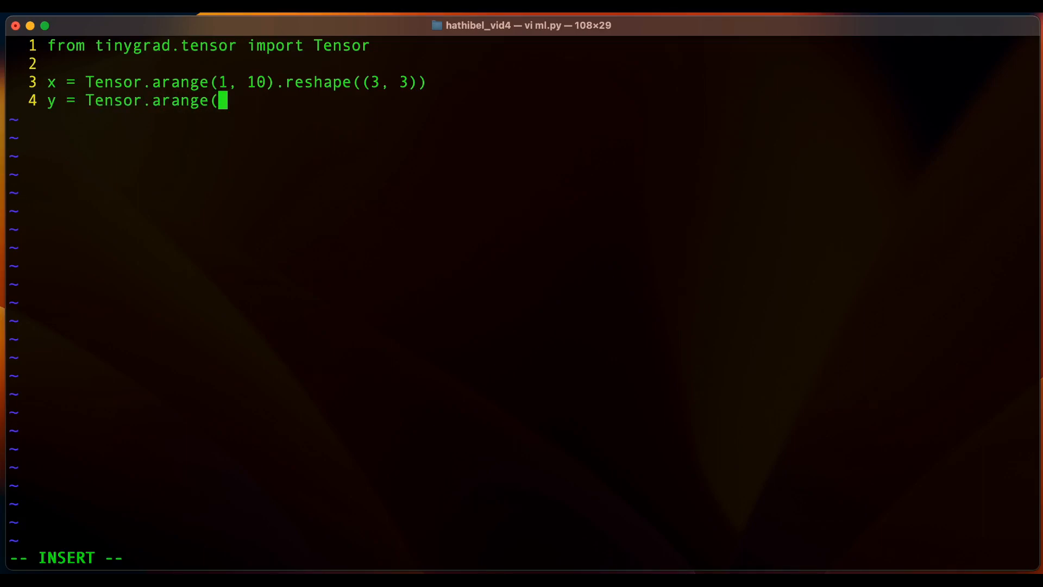
pyautogui.write('10,')
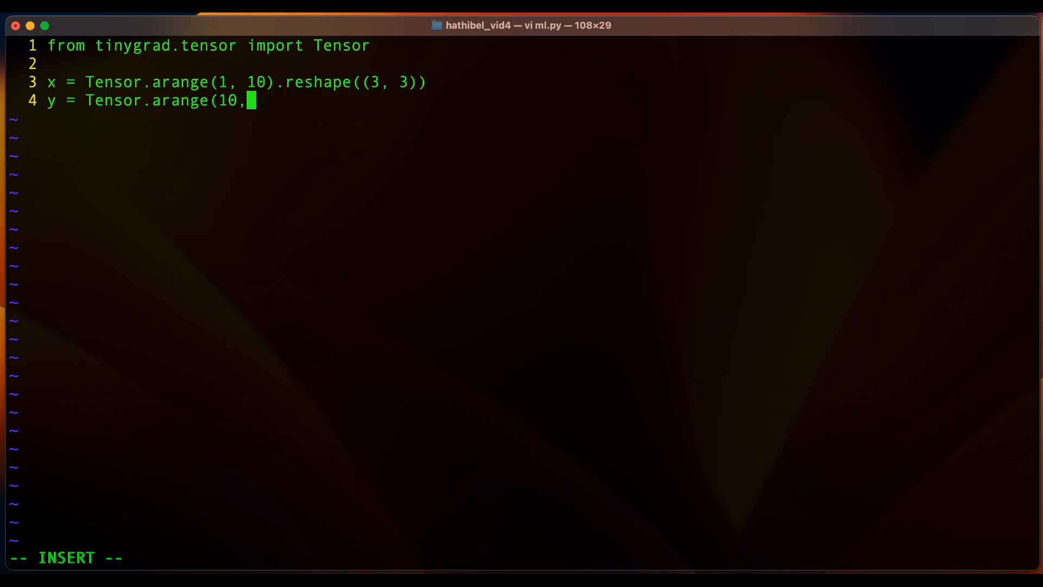
pyautogui.write('19')
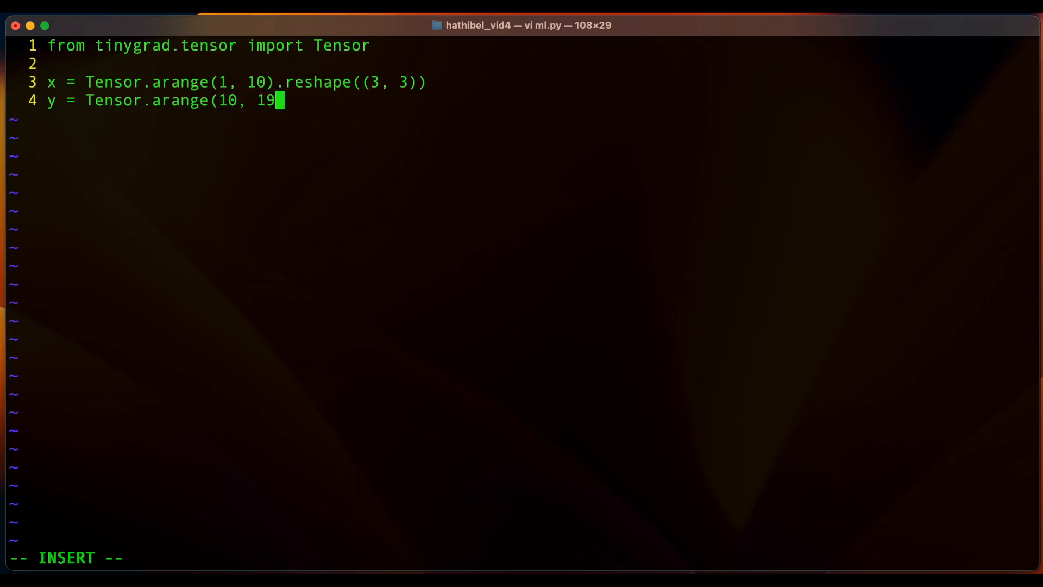
pyautogui.write(').reshape')
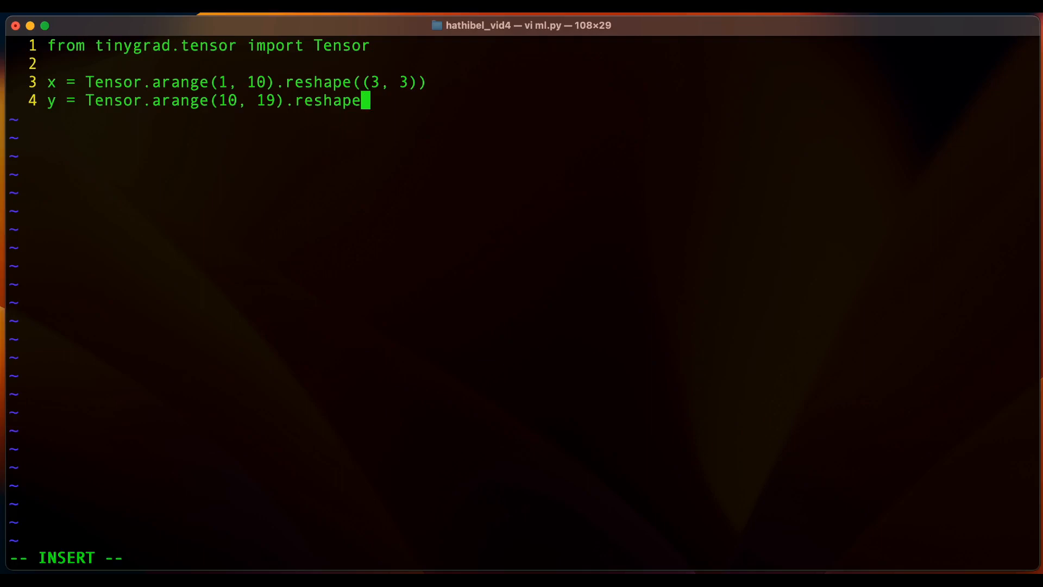
pyautogui.write('((3, 3')
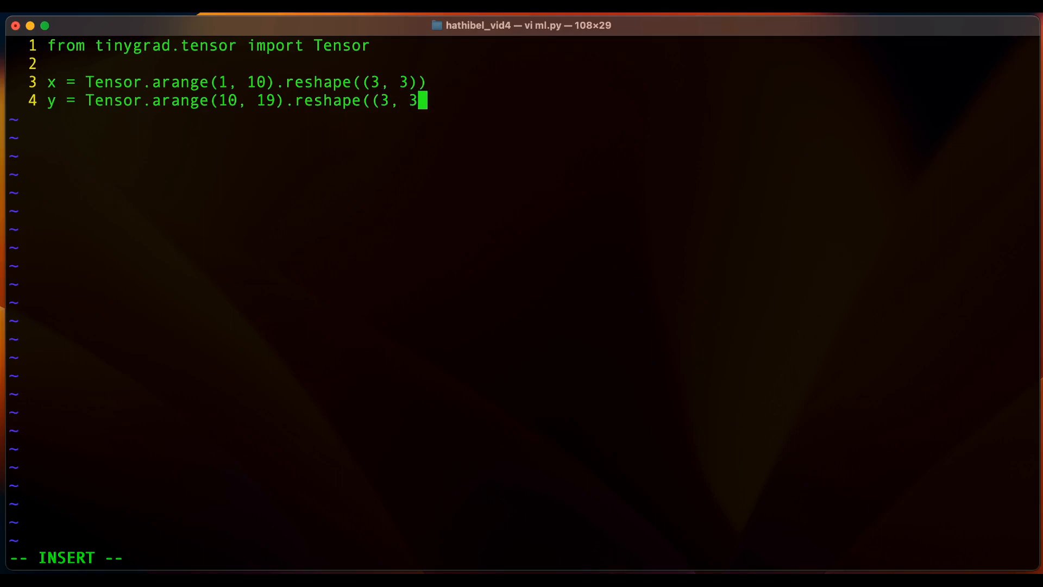
pyautogui.write(')')
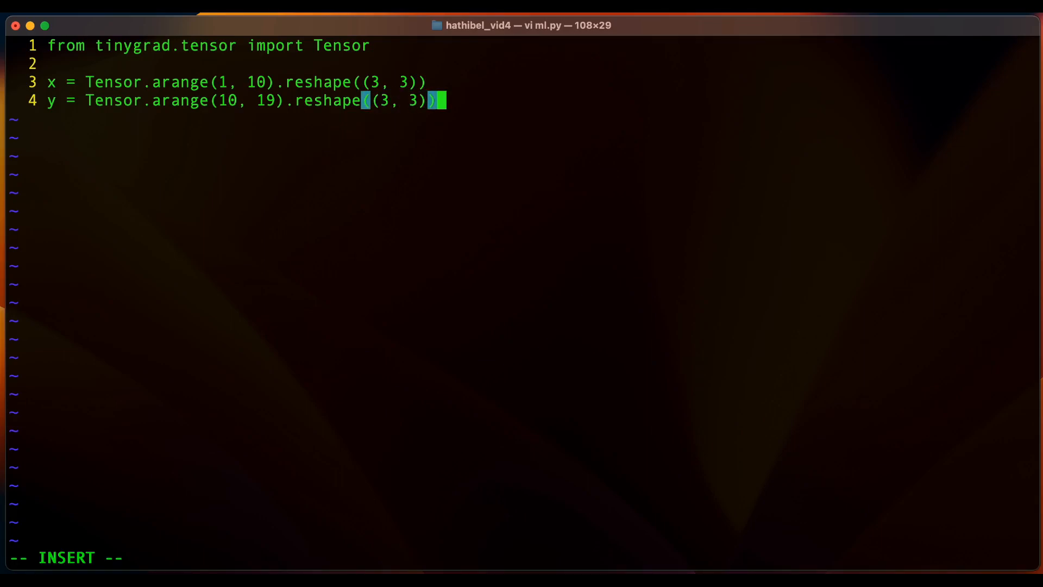
pyautogui.press('Enter')
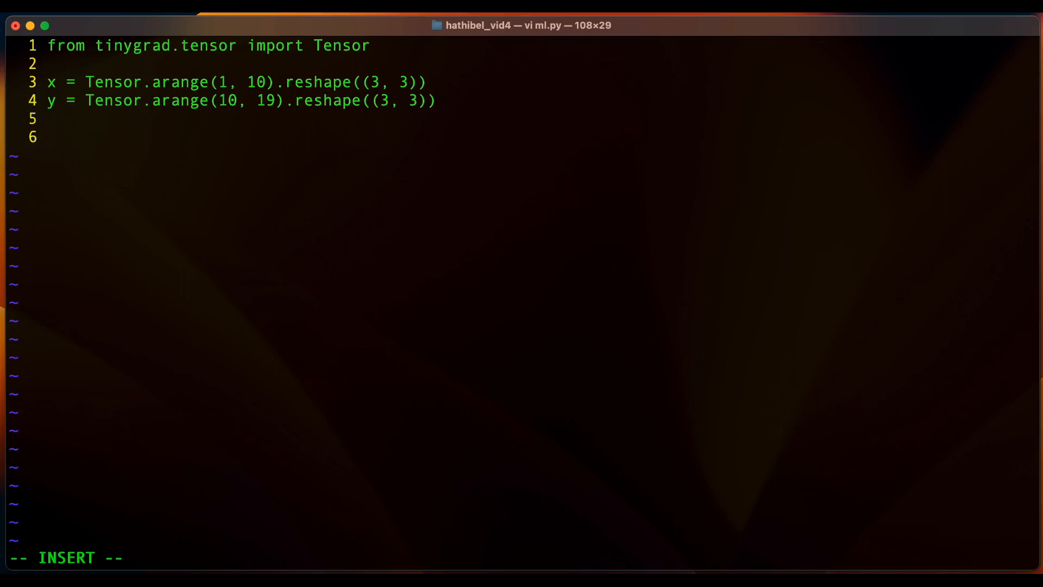
# Add prod = x.matmul(y) and print(prod.numpy()), then save and quit Vim.
pyautogui.write('pr')
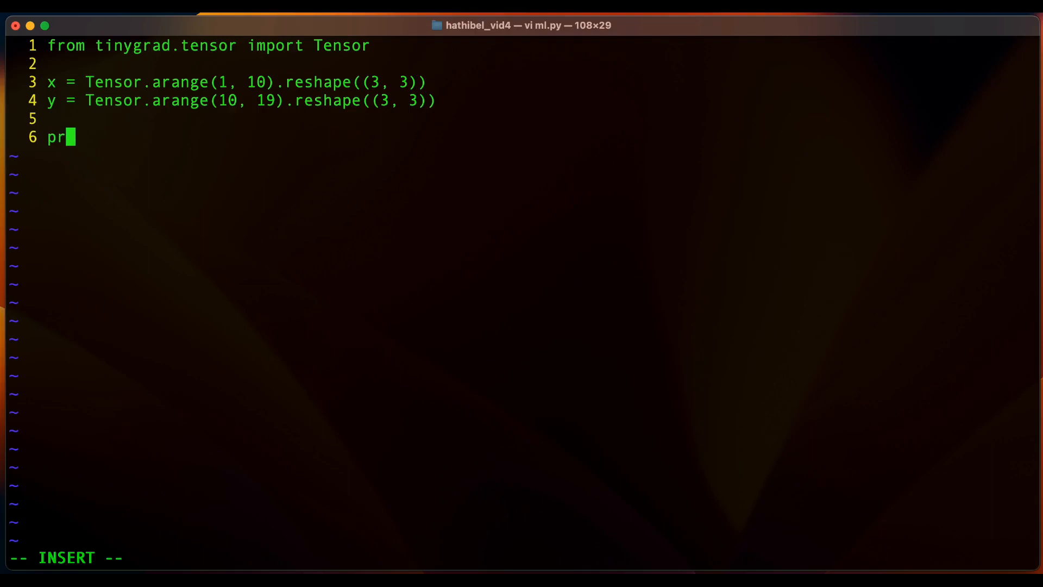
pyautogui.write('od =')
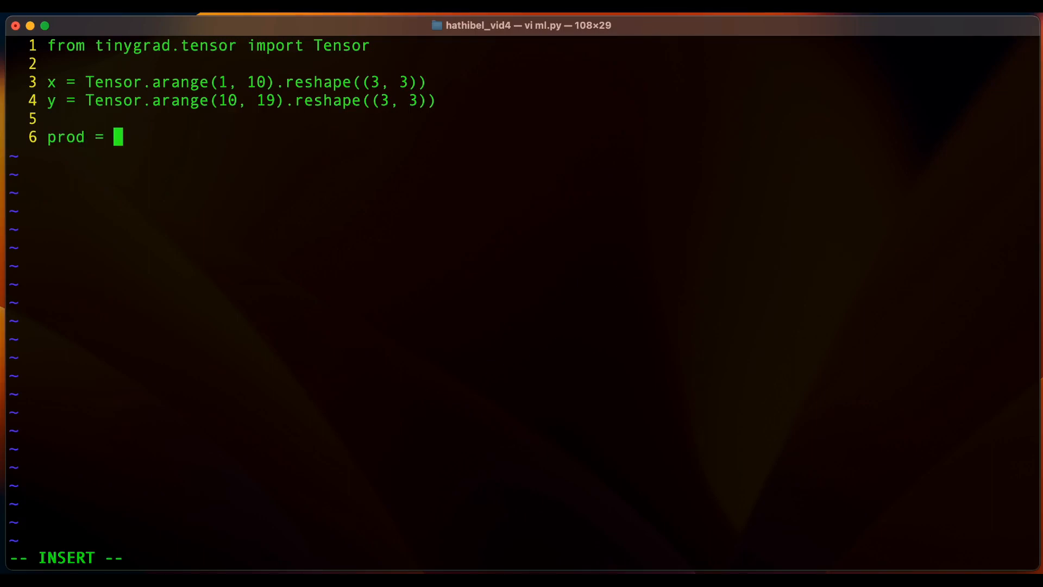
pyautogui.write('x.mat')
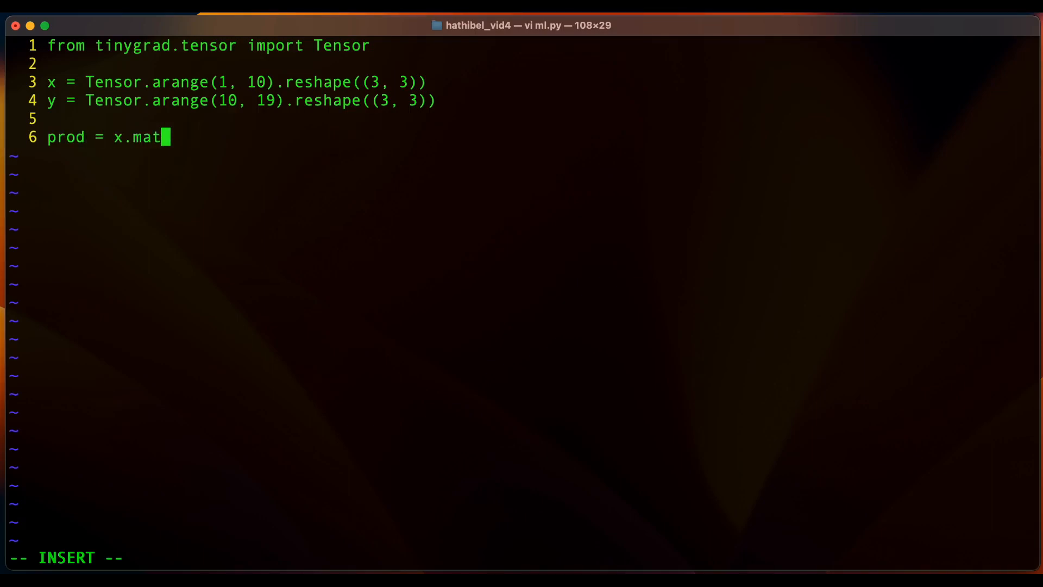
pyautogui.write('ul')
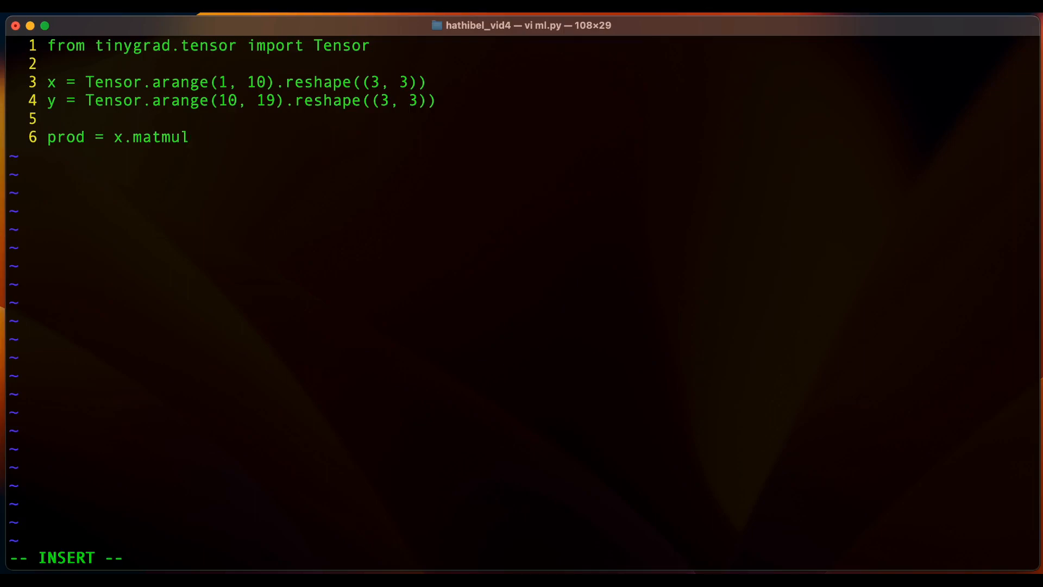
pyautogui.write('(y)')
pyautogui.write('print')
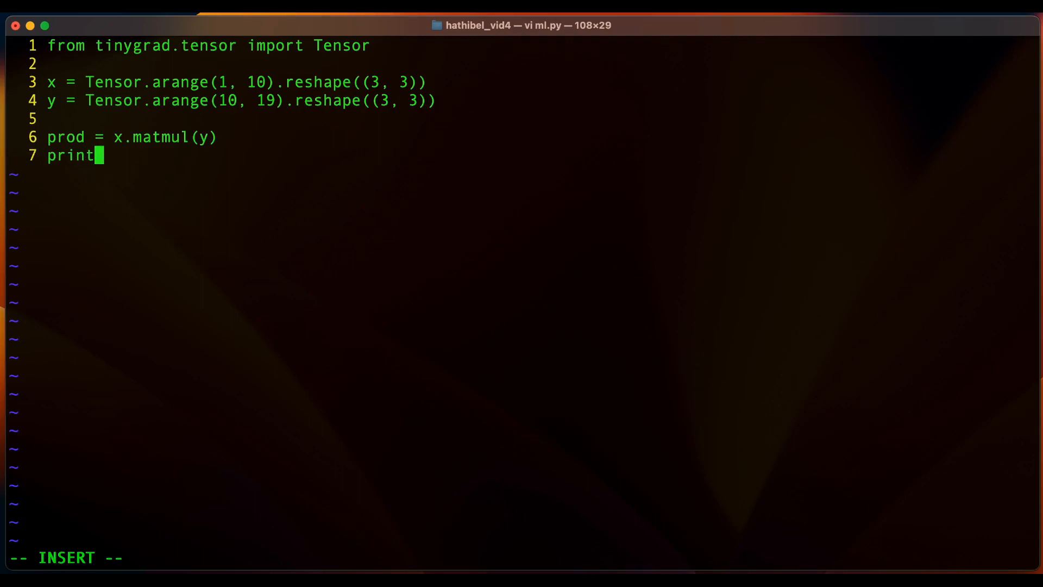
pyautogui.write('(prod')
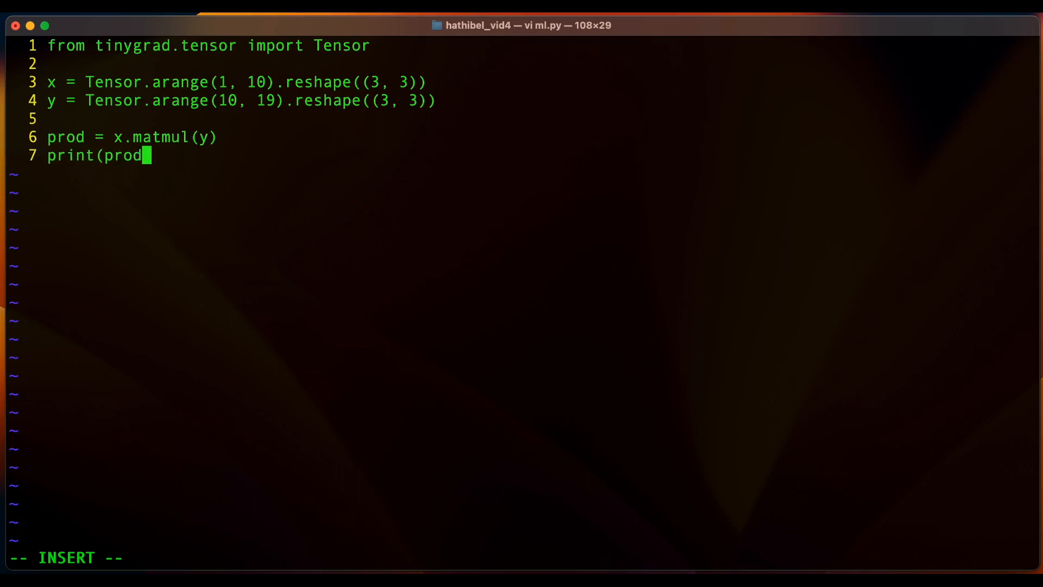
pyautogui.write('.numpy()')
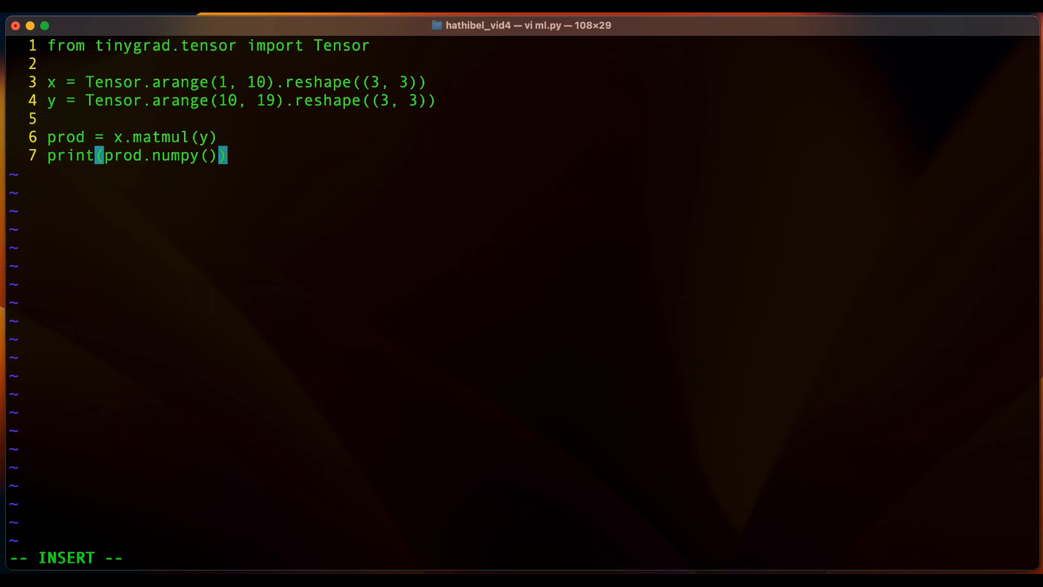
pyautogui.press('Escape')
pyautogui.write('python3 m')
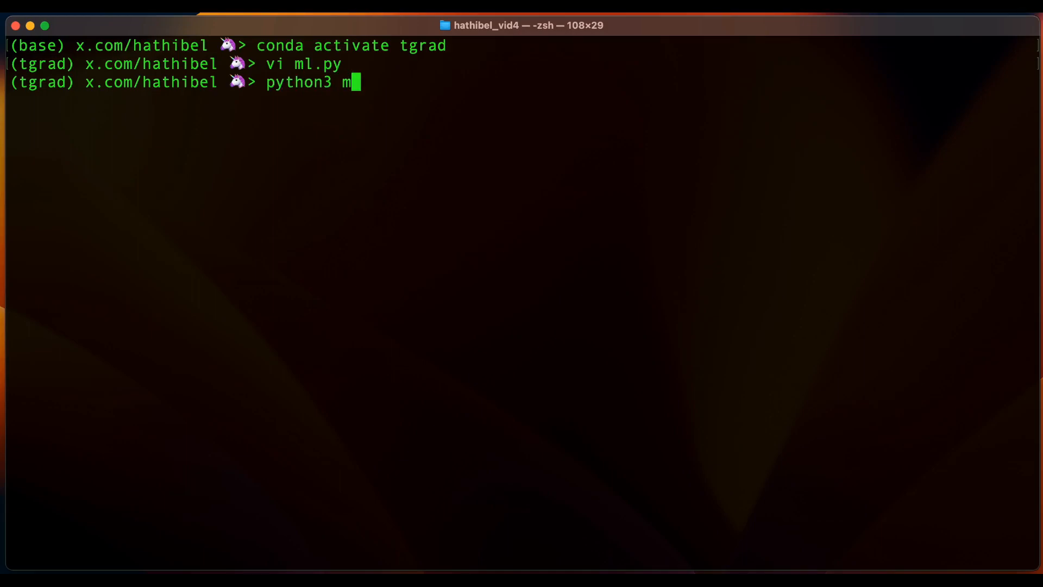
# Run python3 ml.py to print the 3×3 product matrix, then reopen ml.py in vi.
pyautogui.press('Return')
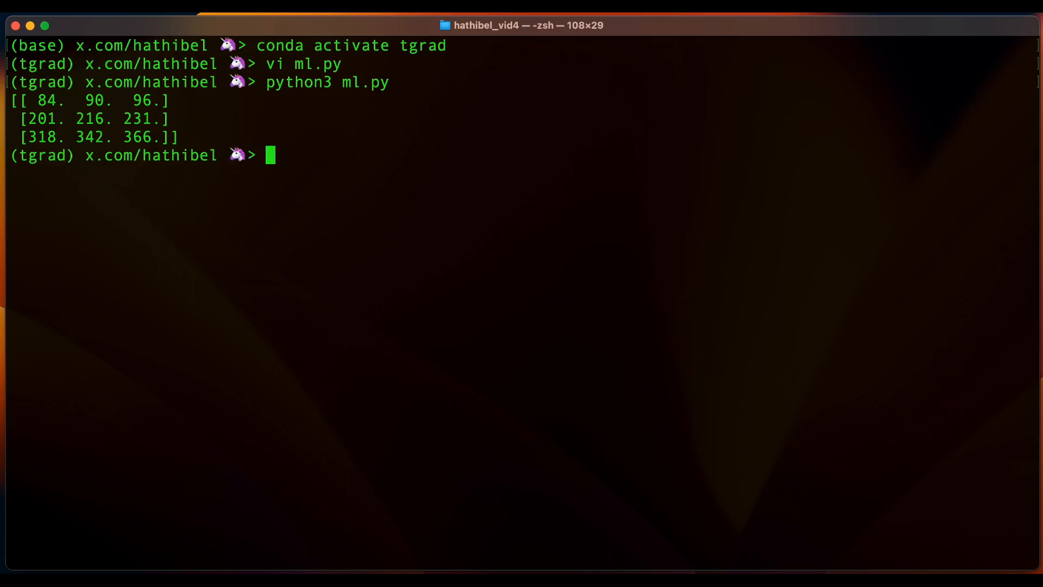
pyautogui.write('vi ml.py')
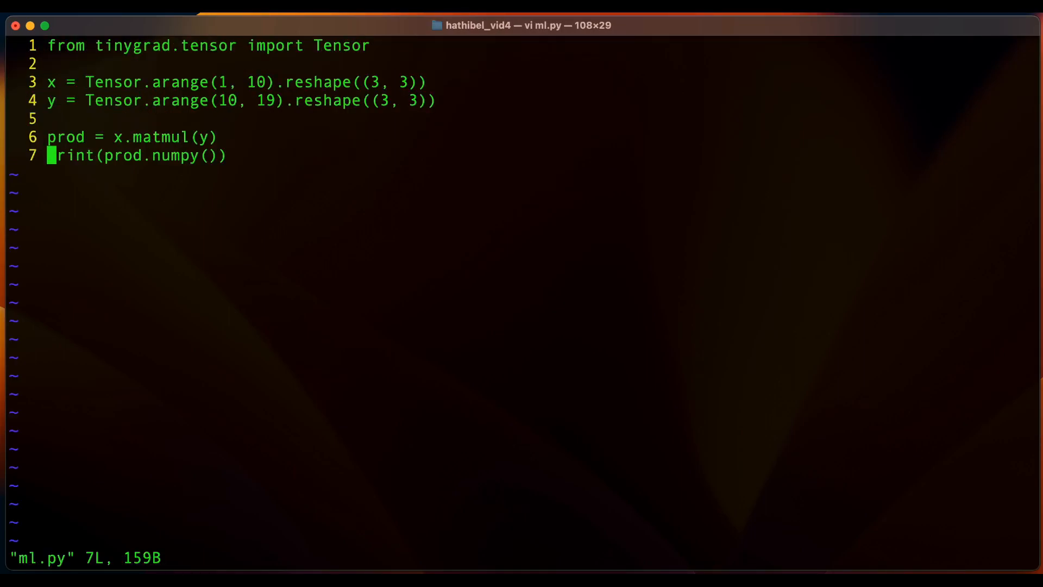
# Add prodsum = prod.sum() after the prod line, printing prodsum.numpy(), and save with :wq.
pyautogui.press('O')
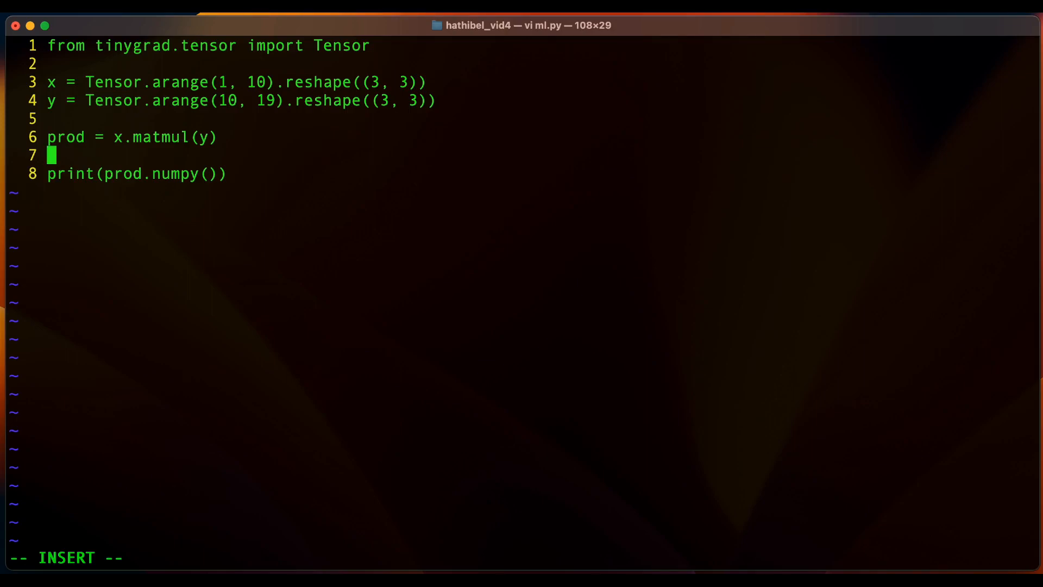
pyautogui.write('prodsum')
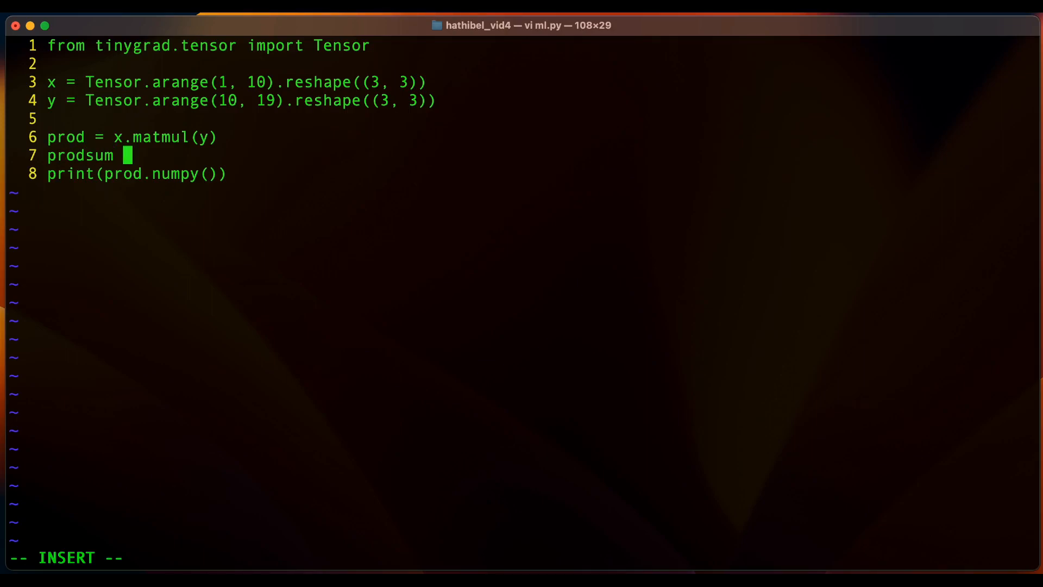
pyautogui.write('= prod.su')
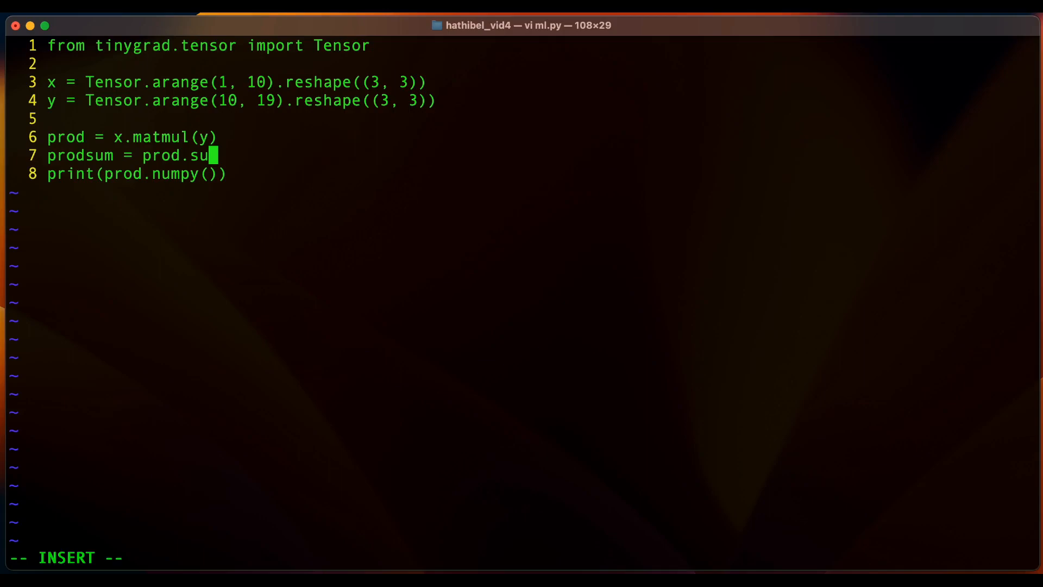
pyautogui.write('m()')
pyautogui.click(137, 174)
pyautogui.write('sum')
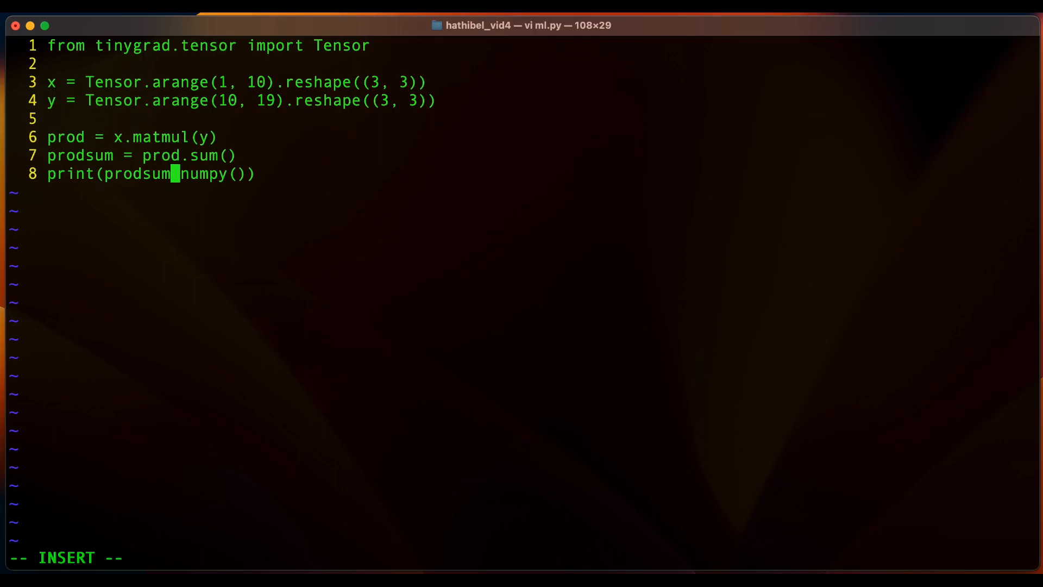
pyautogui.write(':wq')
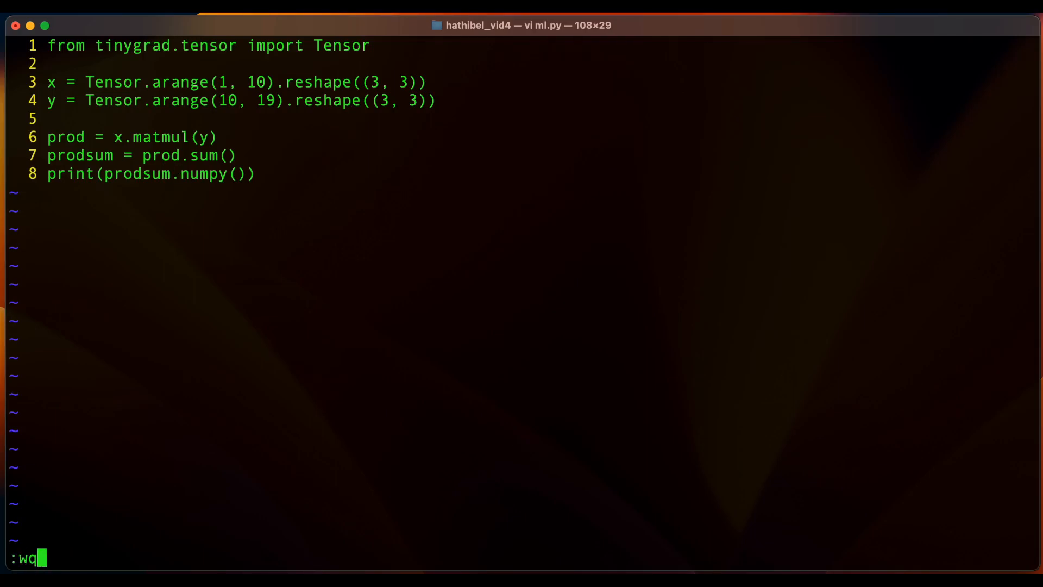
pyautogui.press('Return')
pyautogui.write('python3 ml.py')
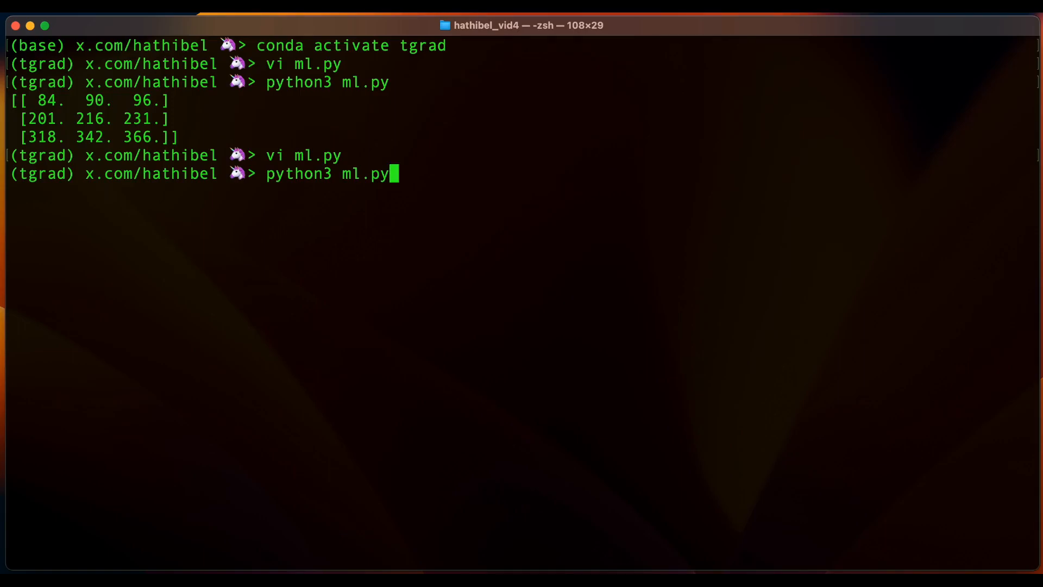
# Run python3 ml.py again, printing the summed result 1944.0.
pyautogui.press('Return')
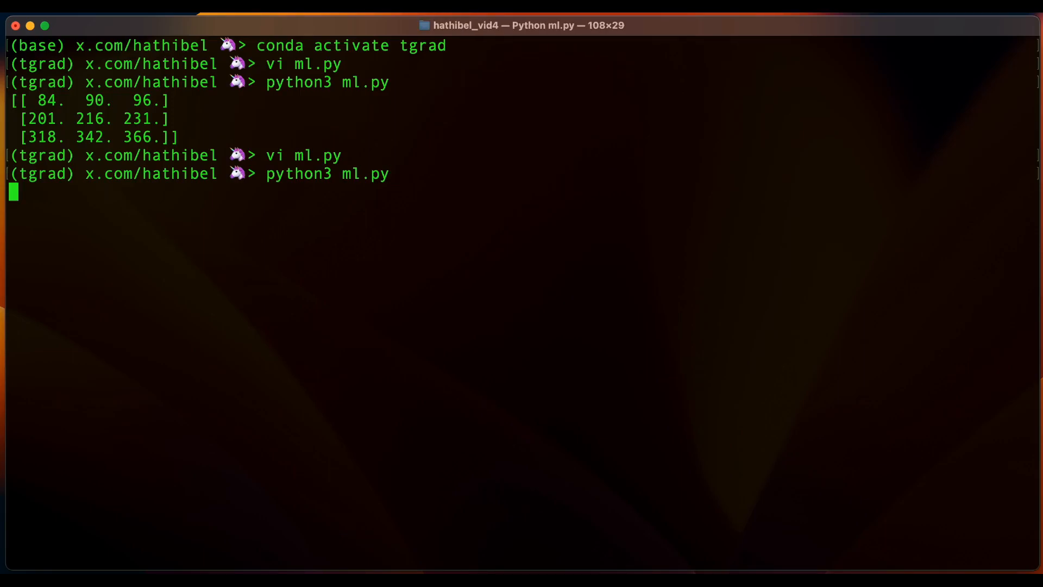
pyautogui.press('Return')
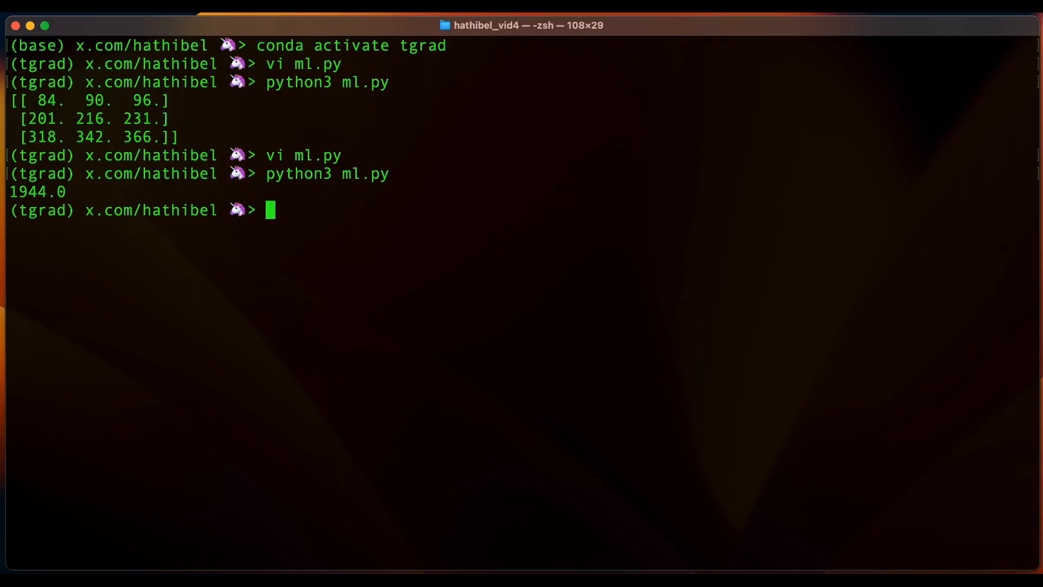
# Run DEBUG=4 python3 ml.py and scroll through the generated Metal kernel output.
pyautogui.write('DEB')
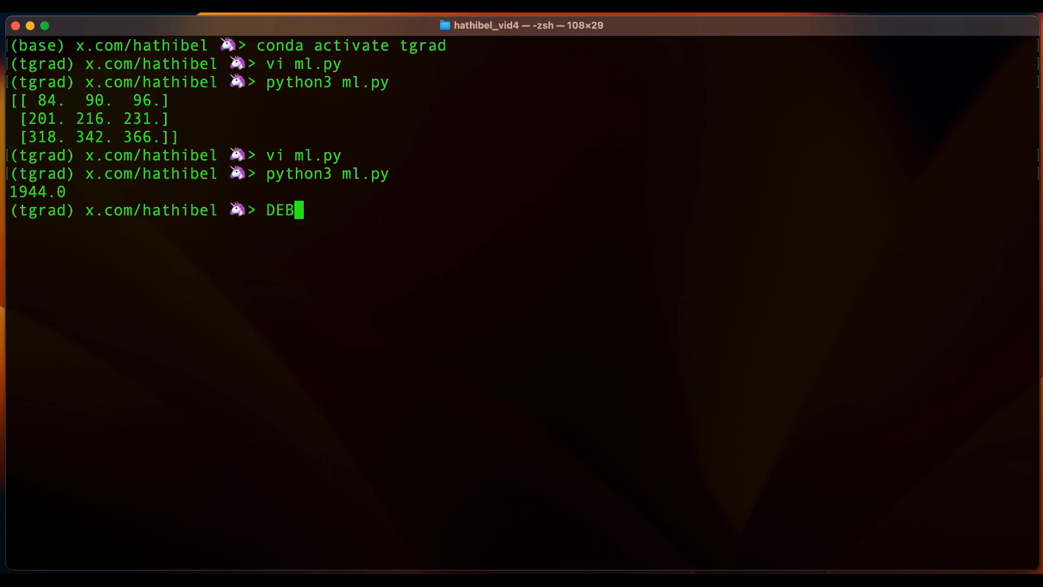
pyautogui.write('UG')
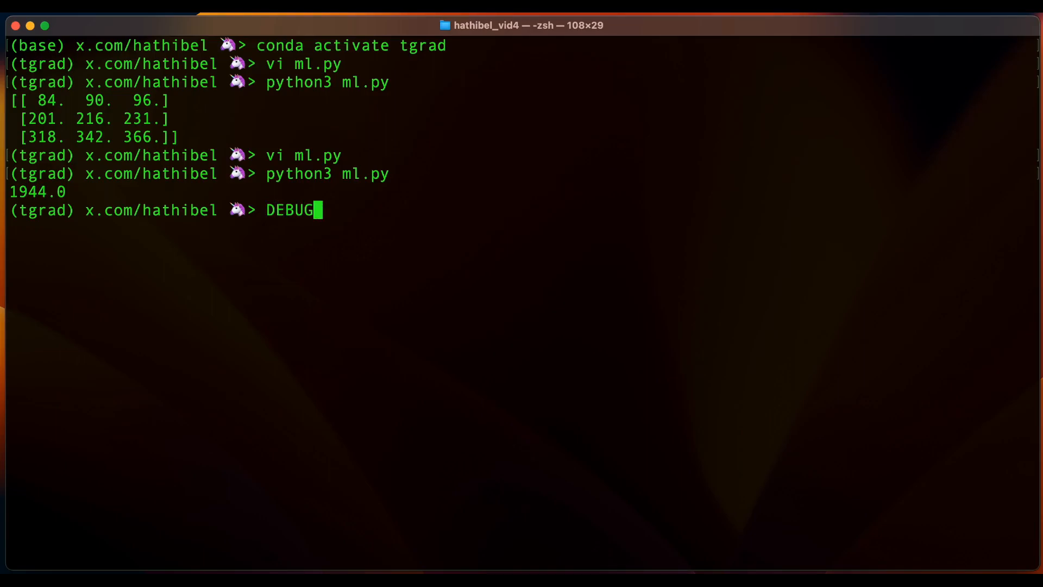
pyautogui.write('=4')
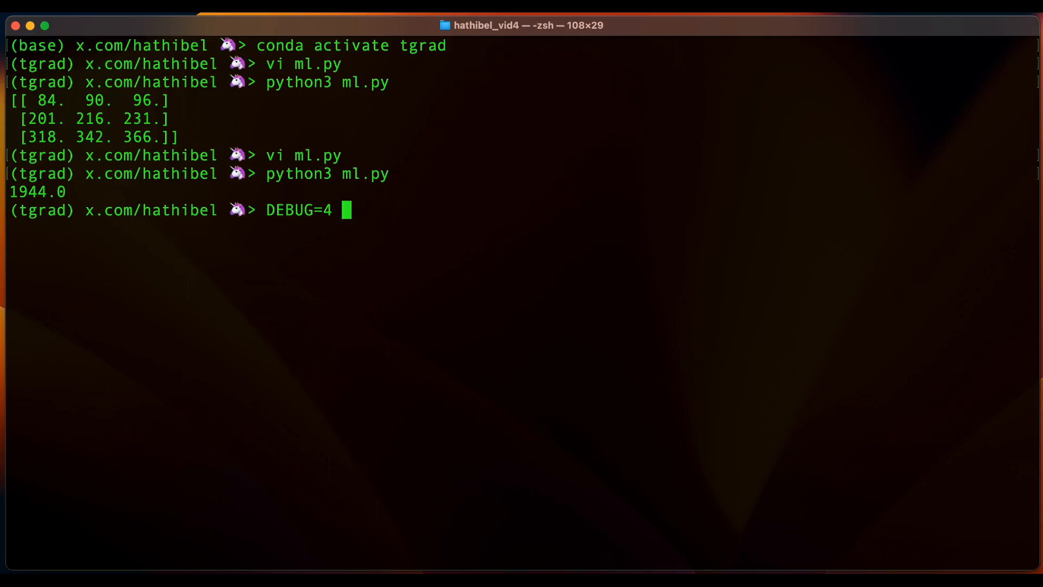
pyautogui.write('python')
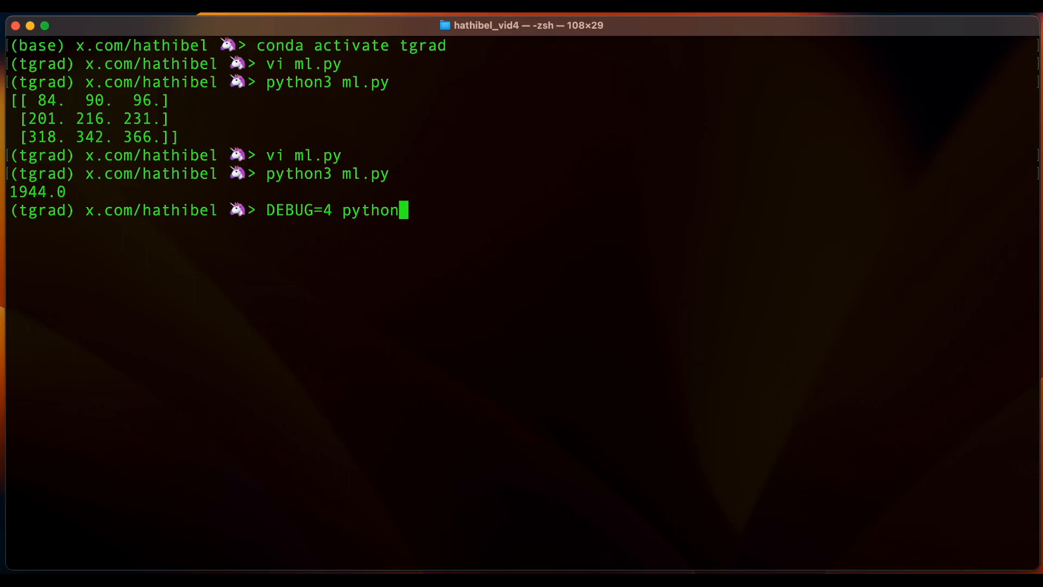
pyautogui.write('3 ml.py')
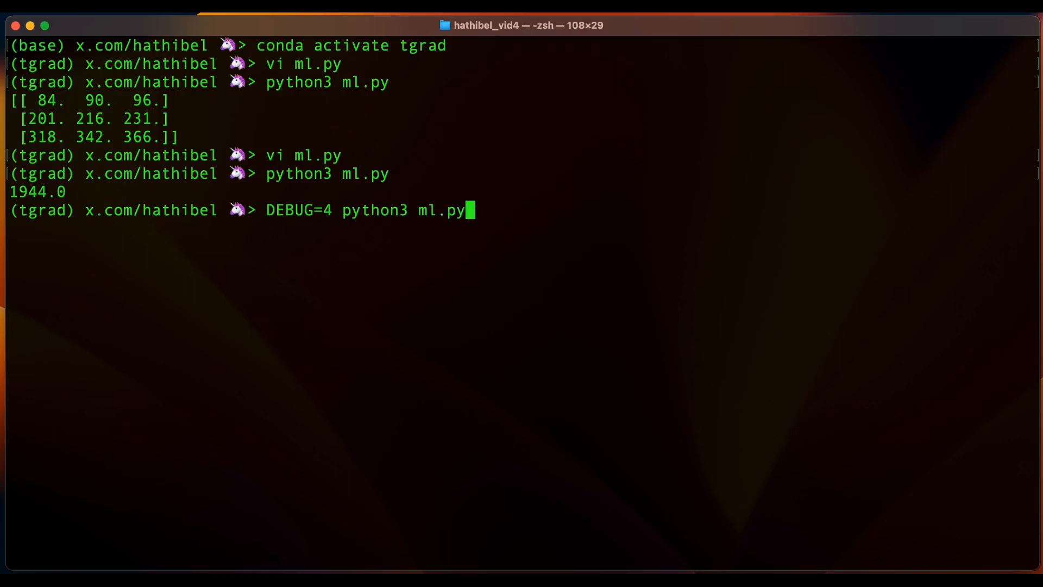
pyautogui.press('Return')
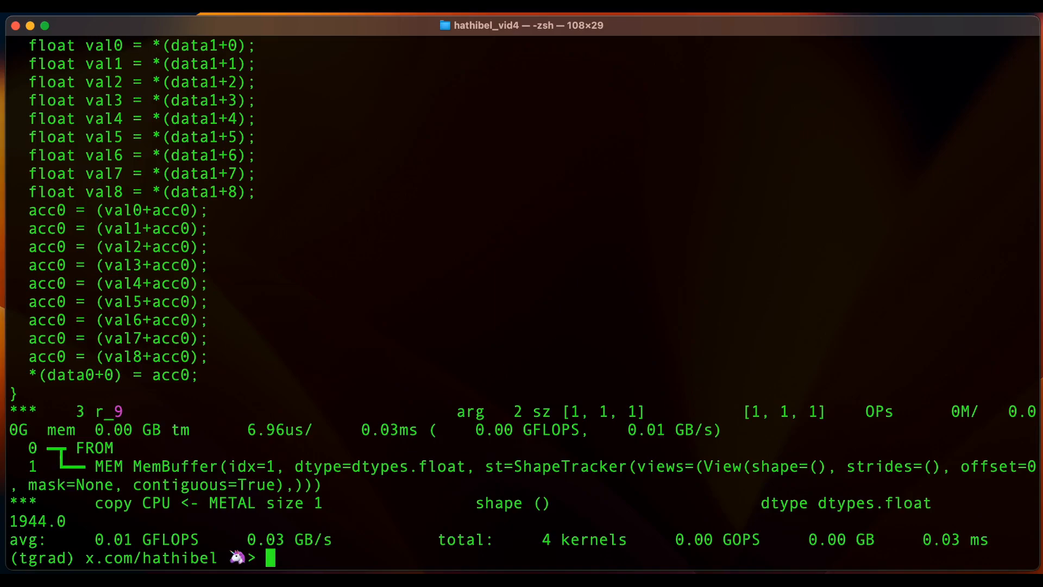
pyautogui.scroll(3)
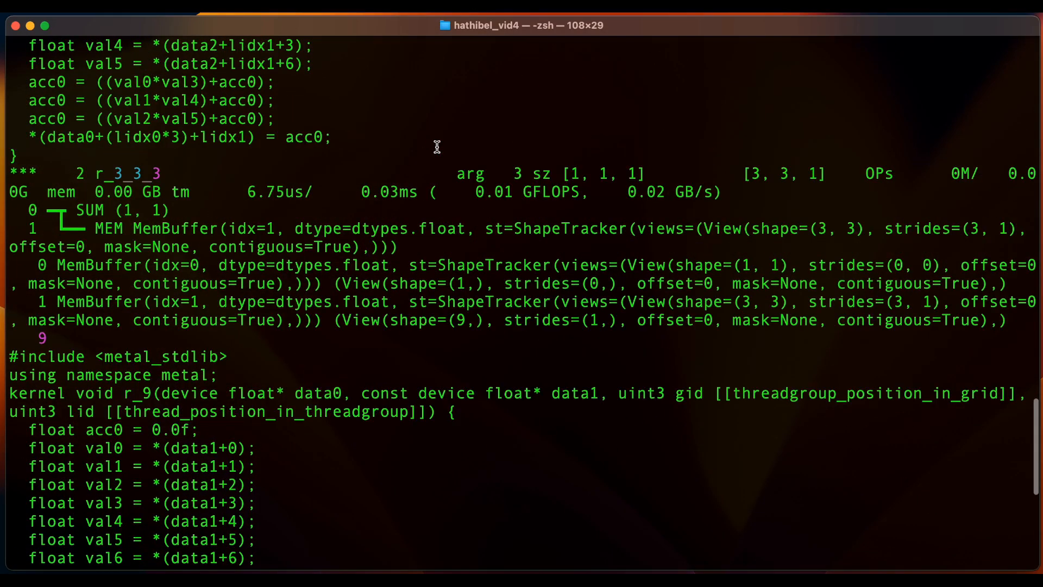
pyautogui.scroll(3)
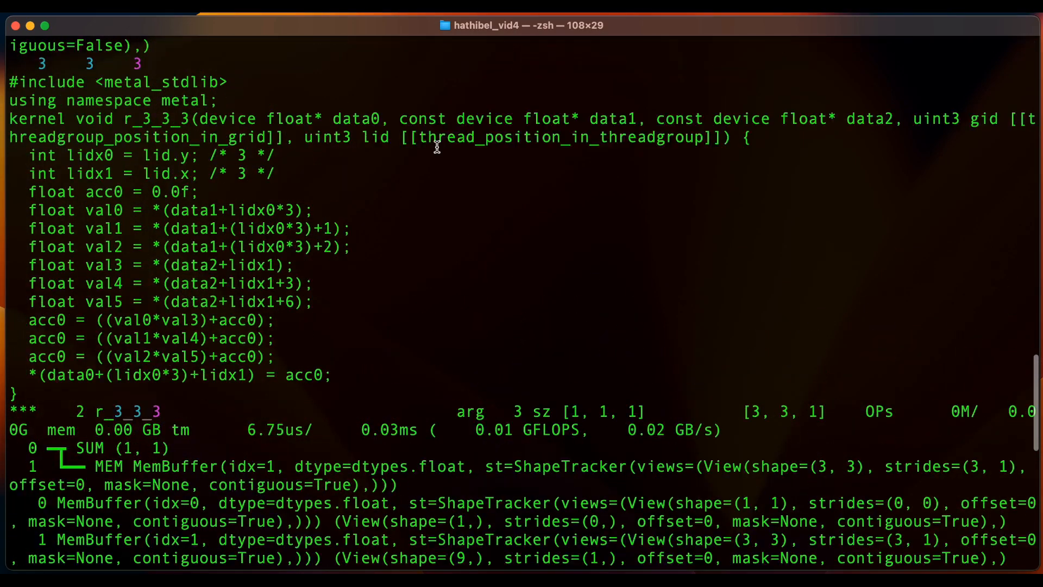
pyautogui.scroll(-3)
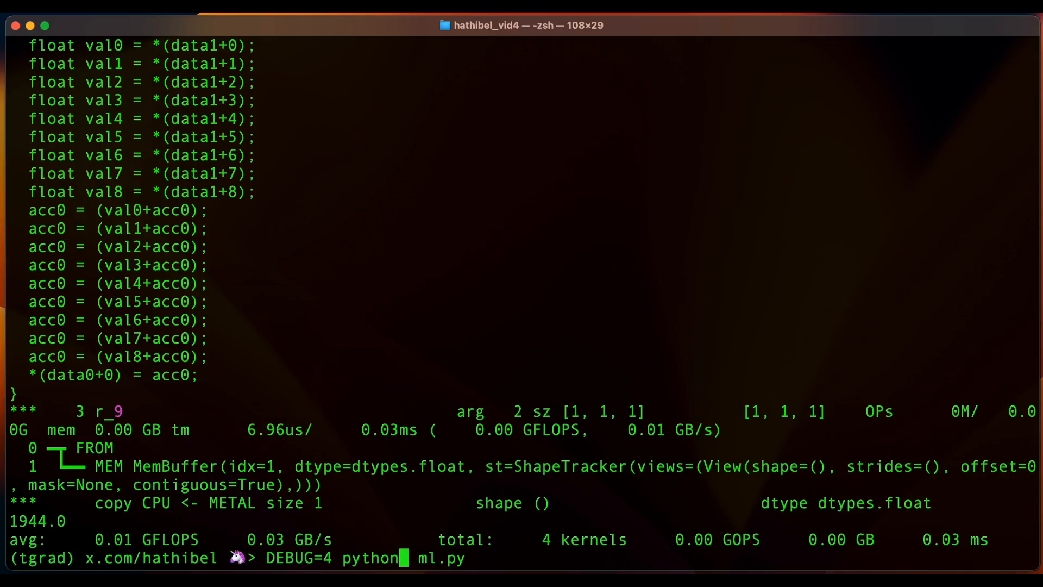
# Rerun as DEBUG=4 CPU=1 python3 ml.py to log CPU op executions and 1944.0.
pyautogui.write('3')
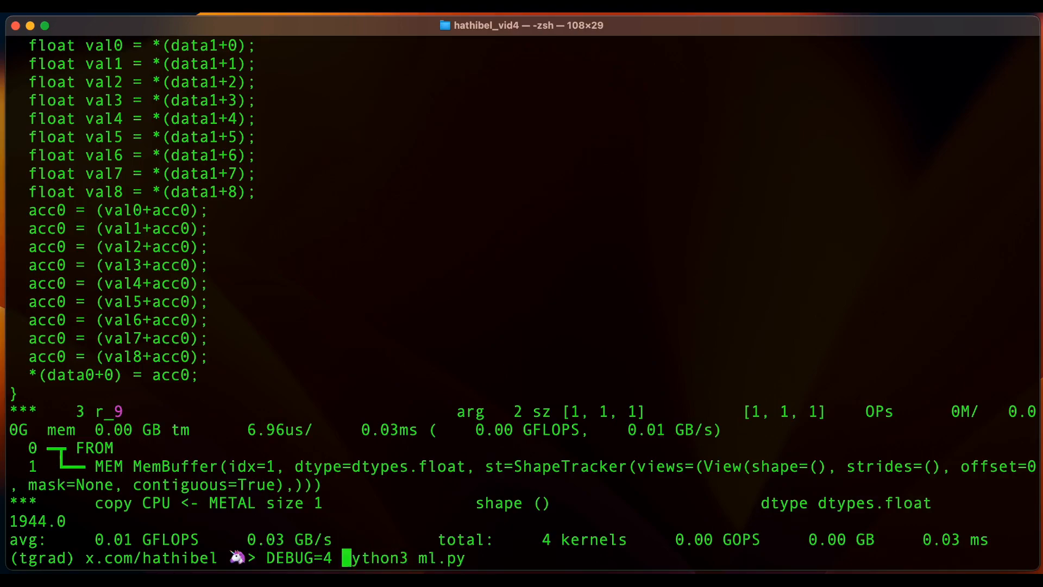
pyautogui.write('CPU=')
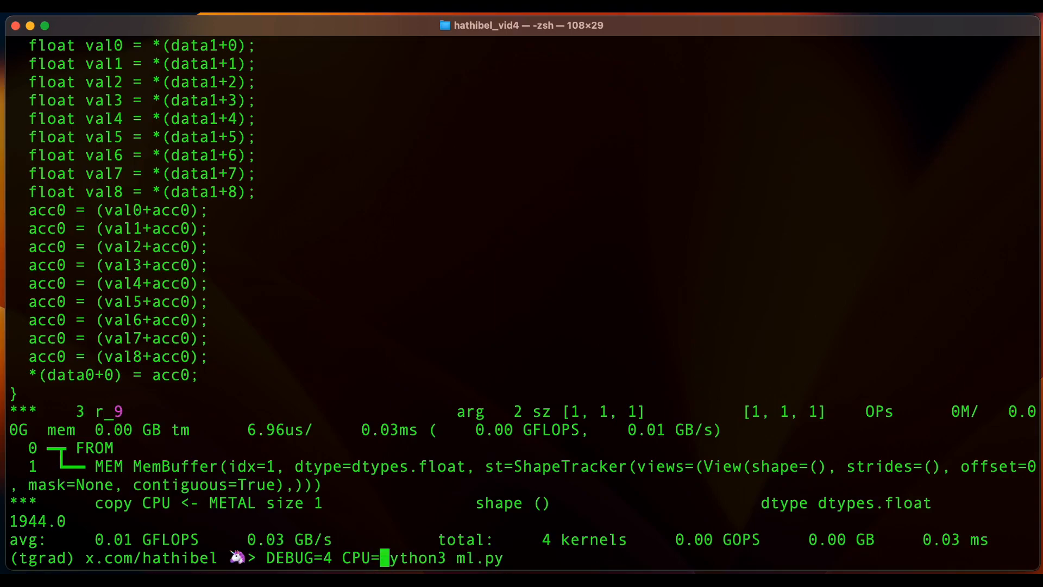
pyautogui.write('1')
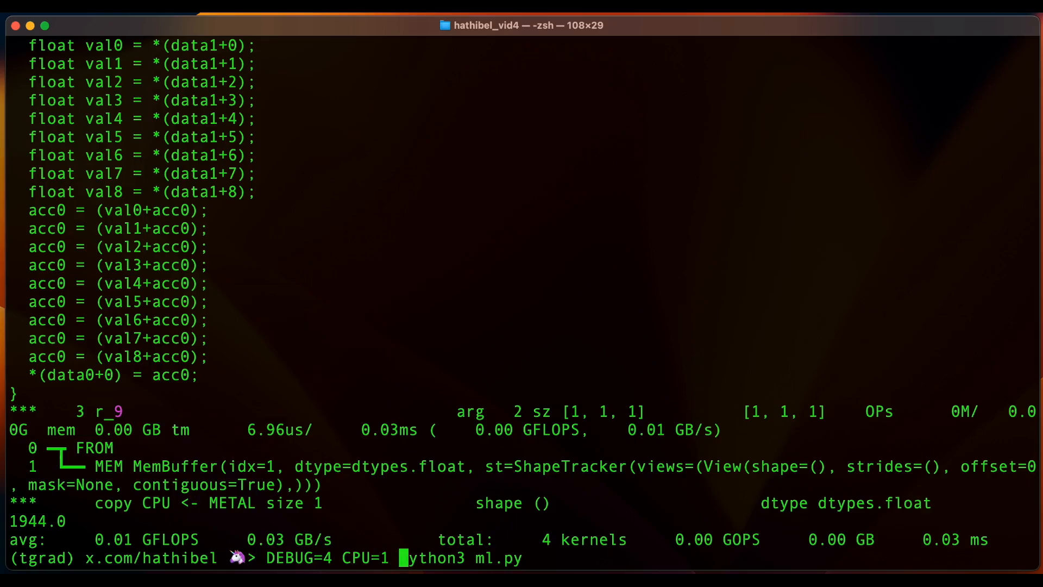
pyautogui.press('Return')
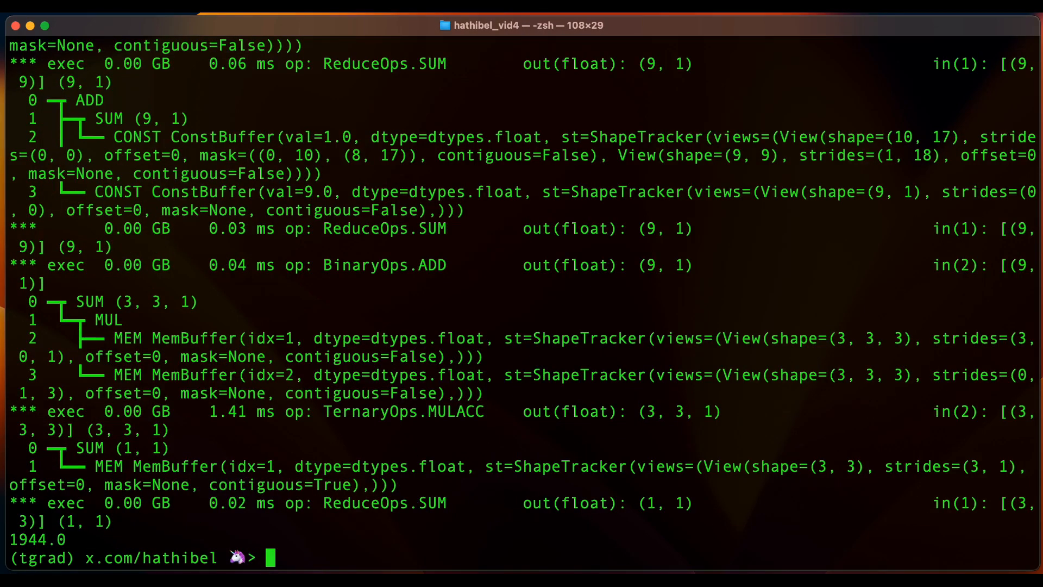
pyautogui.moveTo(249, 326)
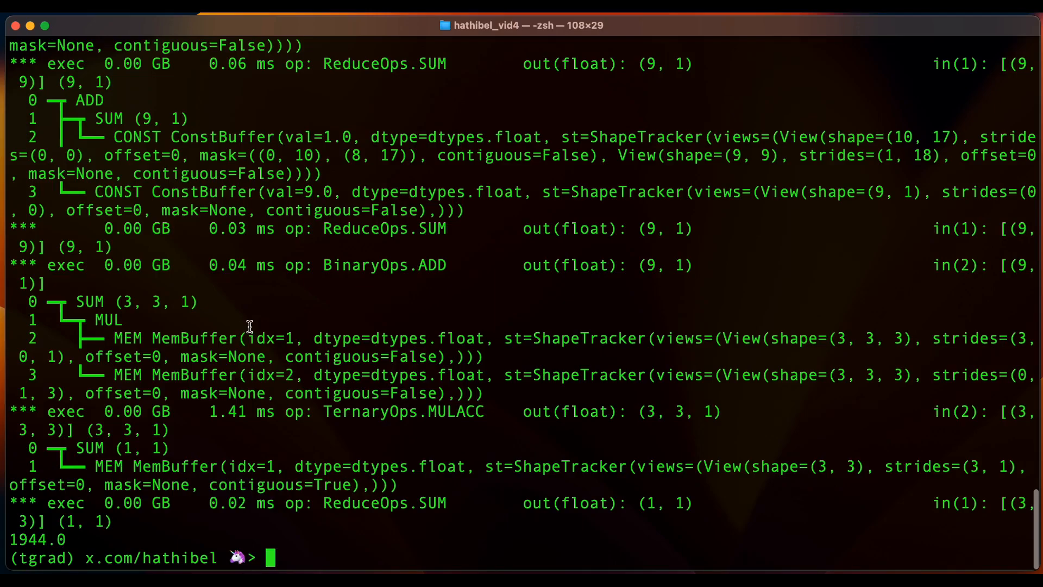
# Run 'DEBUG=4 CLANG=1 python3 ml.py', printing generated C kernels and the result 1944.0.
pyautogui.write('DEBUG=4 CPU=1 python3 ml.py')
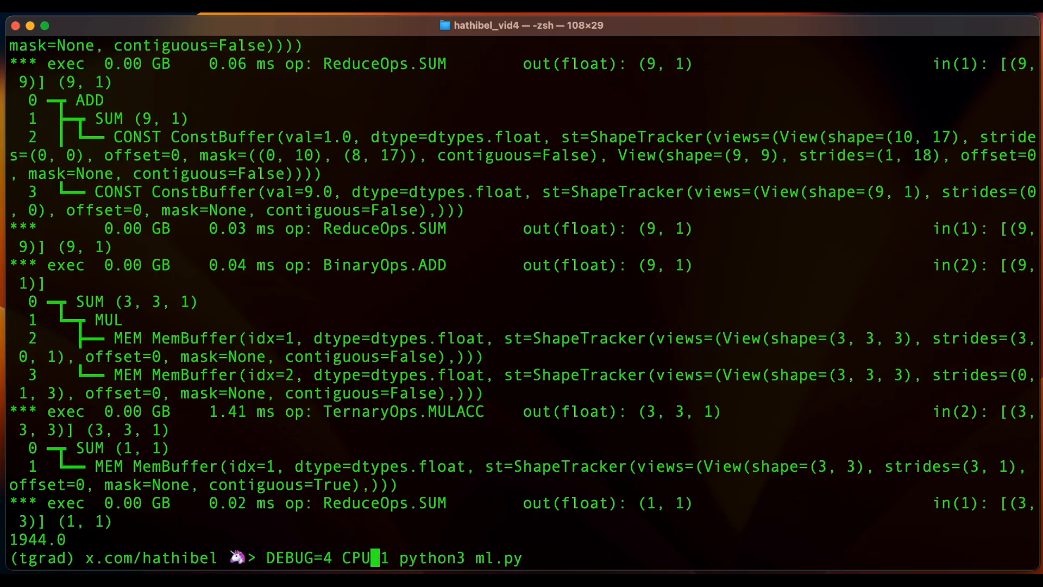
pyautogui.write('CLANG')
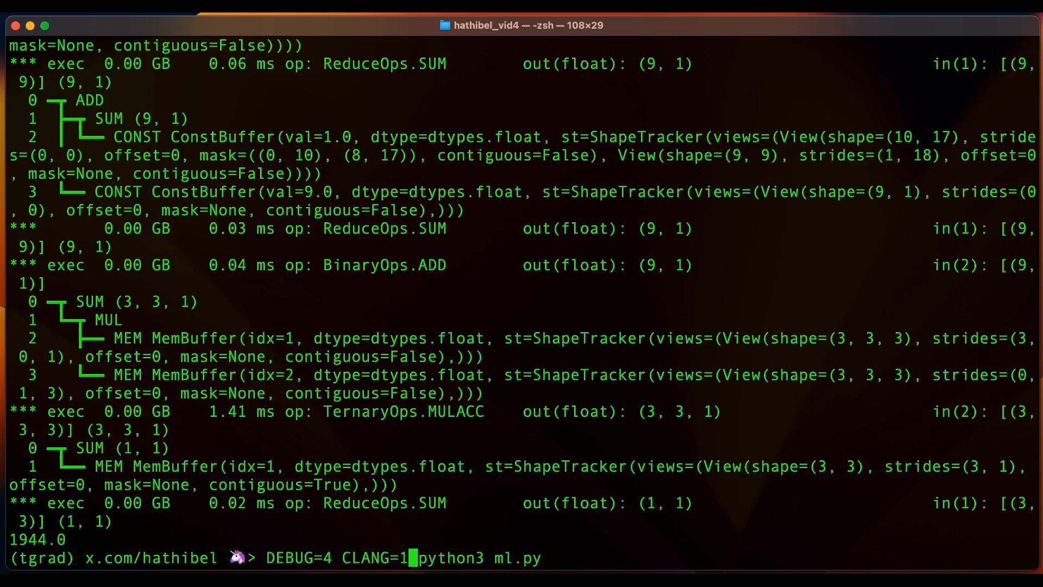
pyautogui.press('Return')
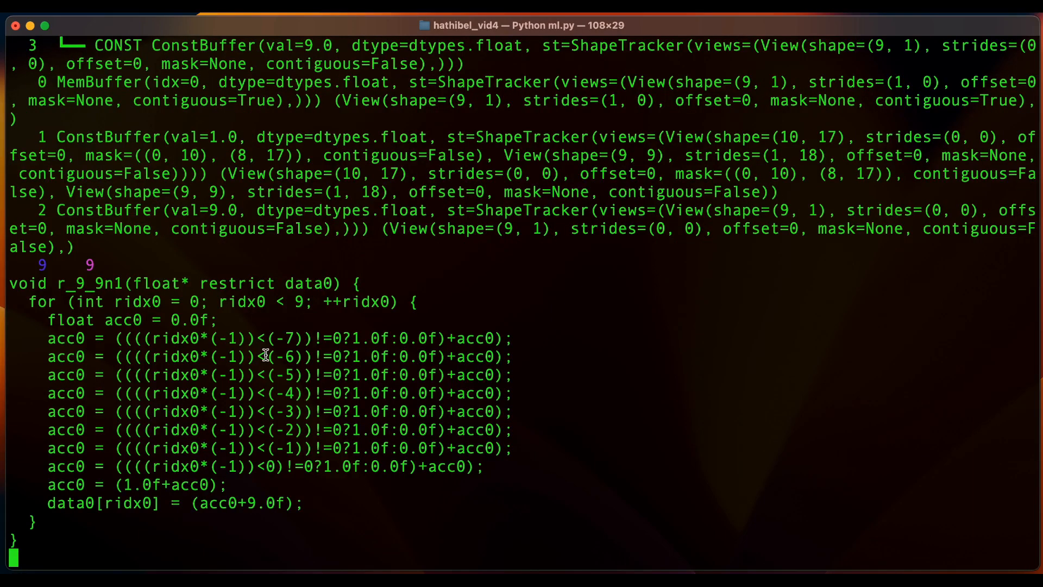
pyautogui.press('Return')
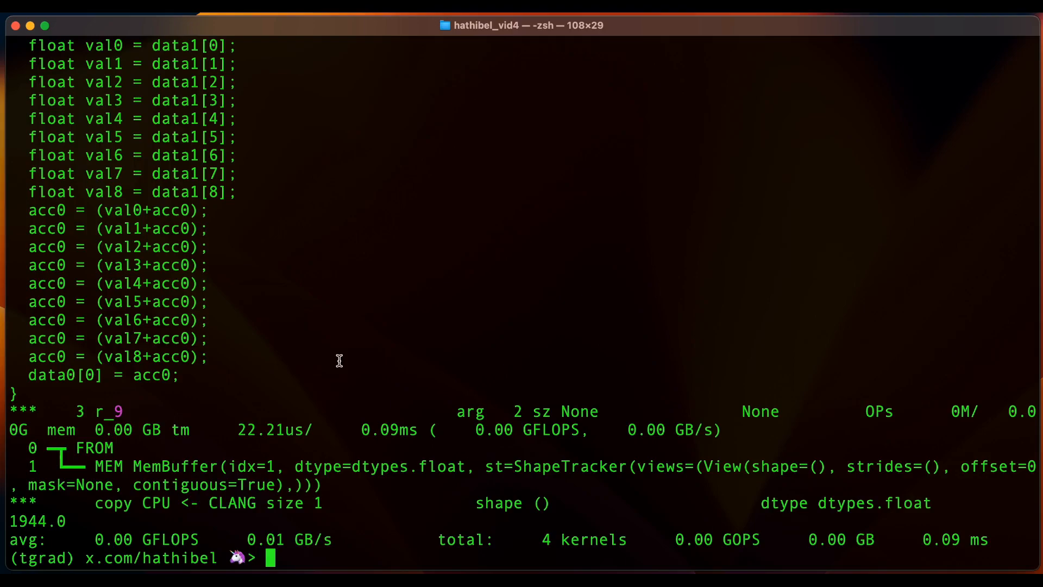
pyautogui.moveTo(784, 152)
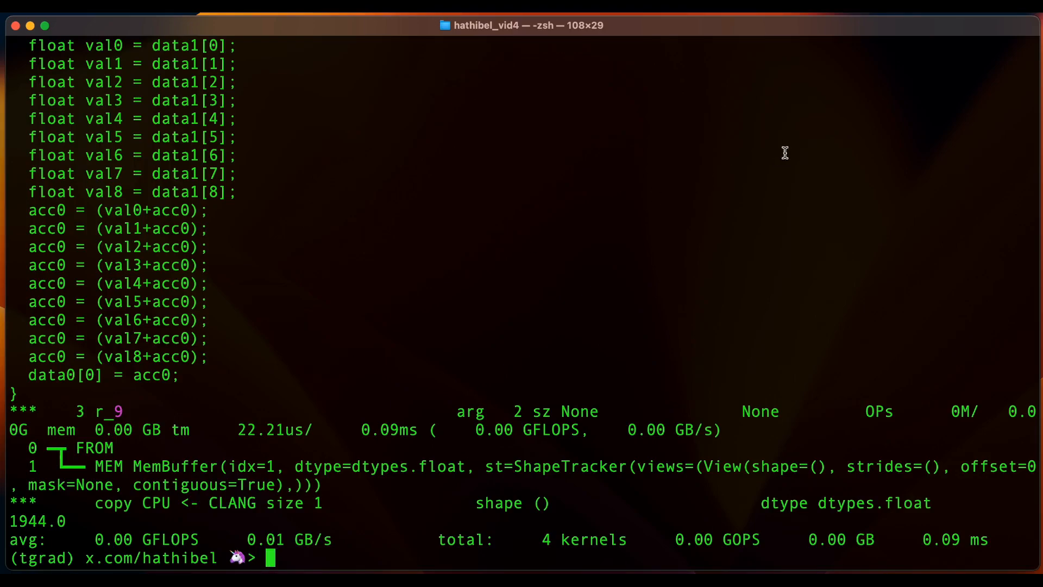